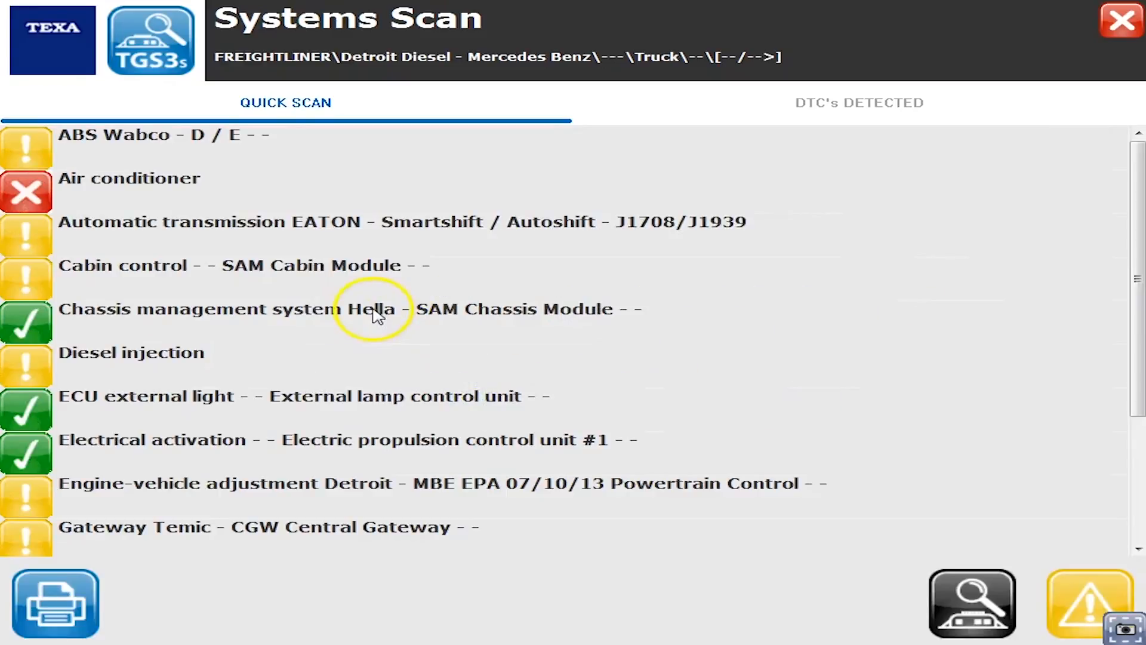
mouse_move(300, 355)
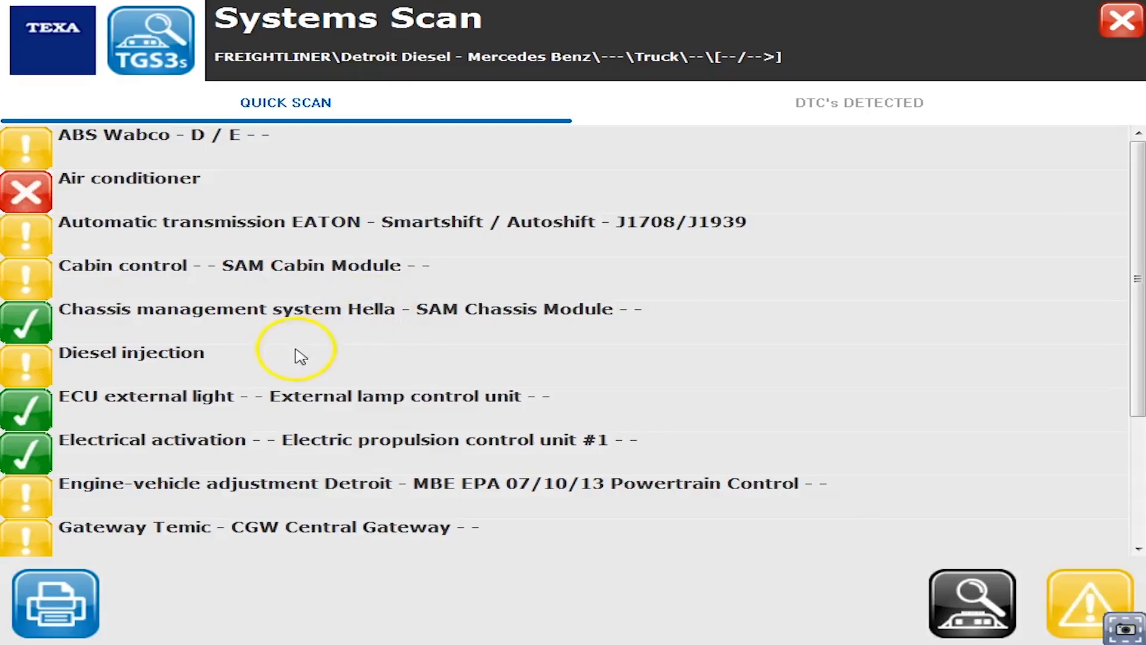
List the Diesel injection control units found by the systems scan
left_click(132, 352)
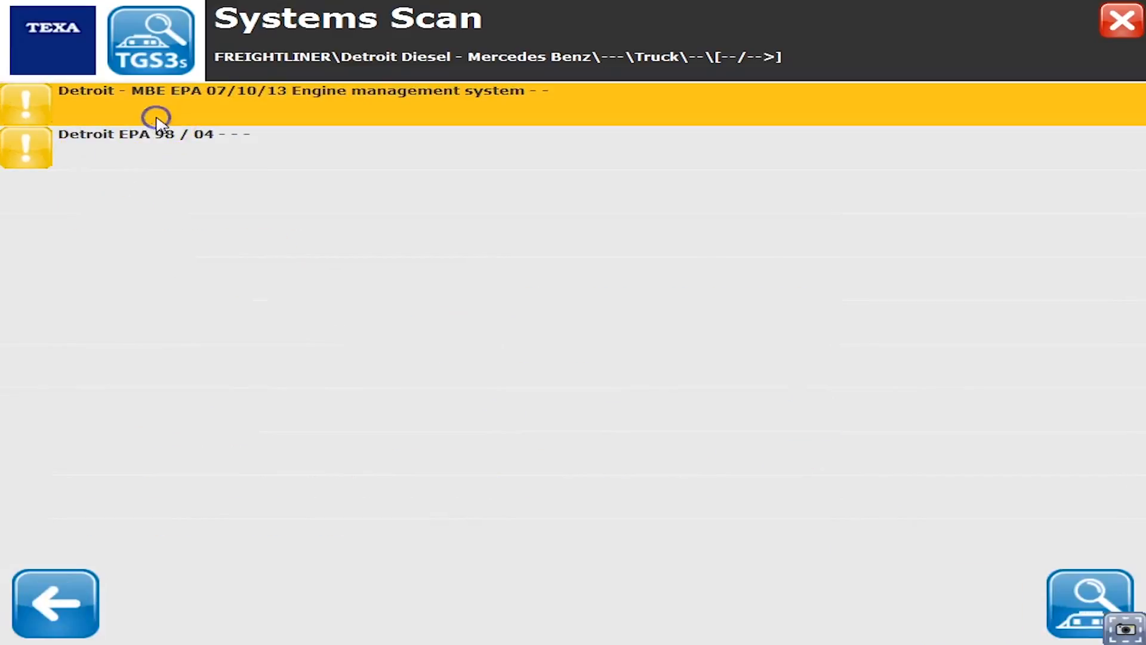
mouse_move(1087, 605)
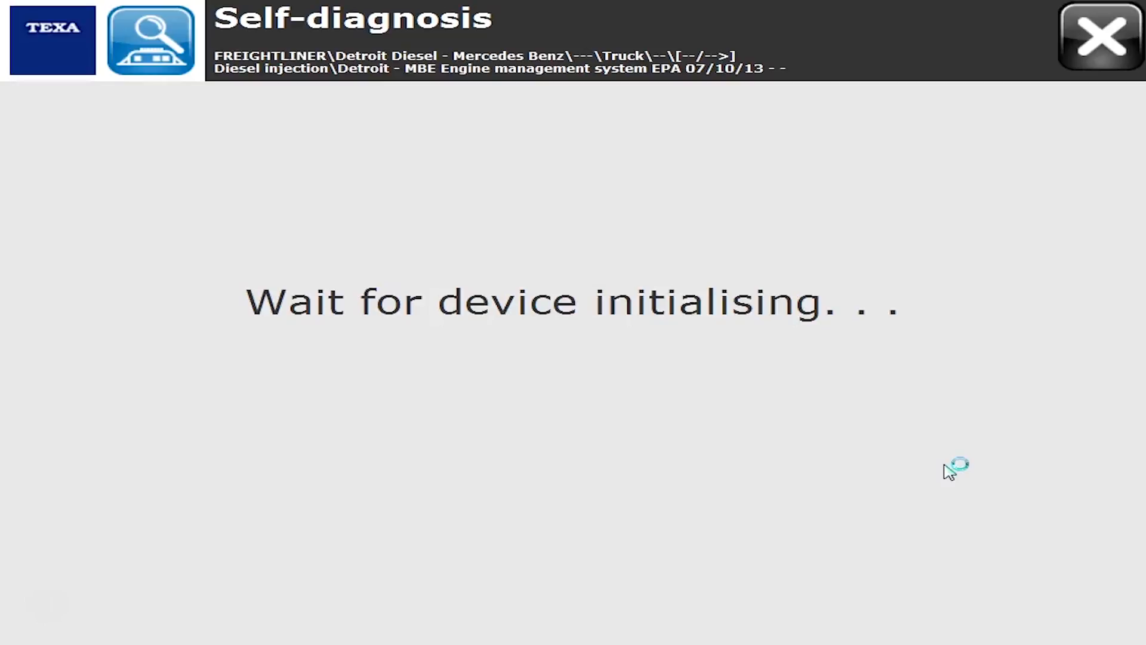
mouse_move(949, 472)
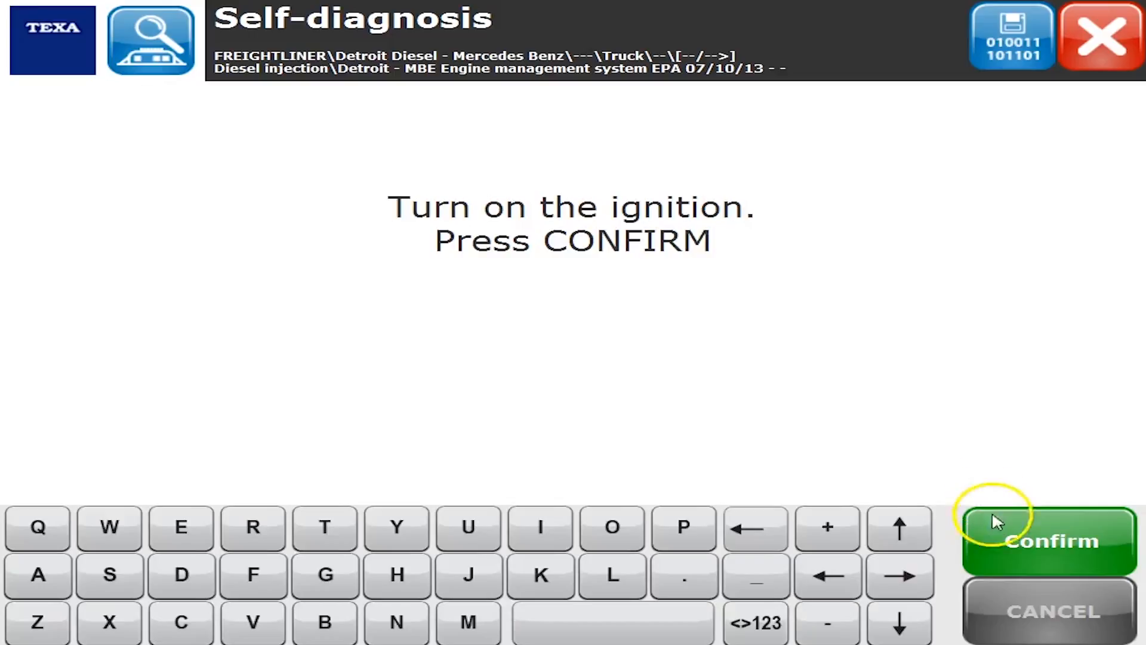
Confirm the ignition-on and activations notices to connect to the Detroit MBE EPA 07/10/13 ECU
left_click(1050, 539)
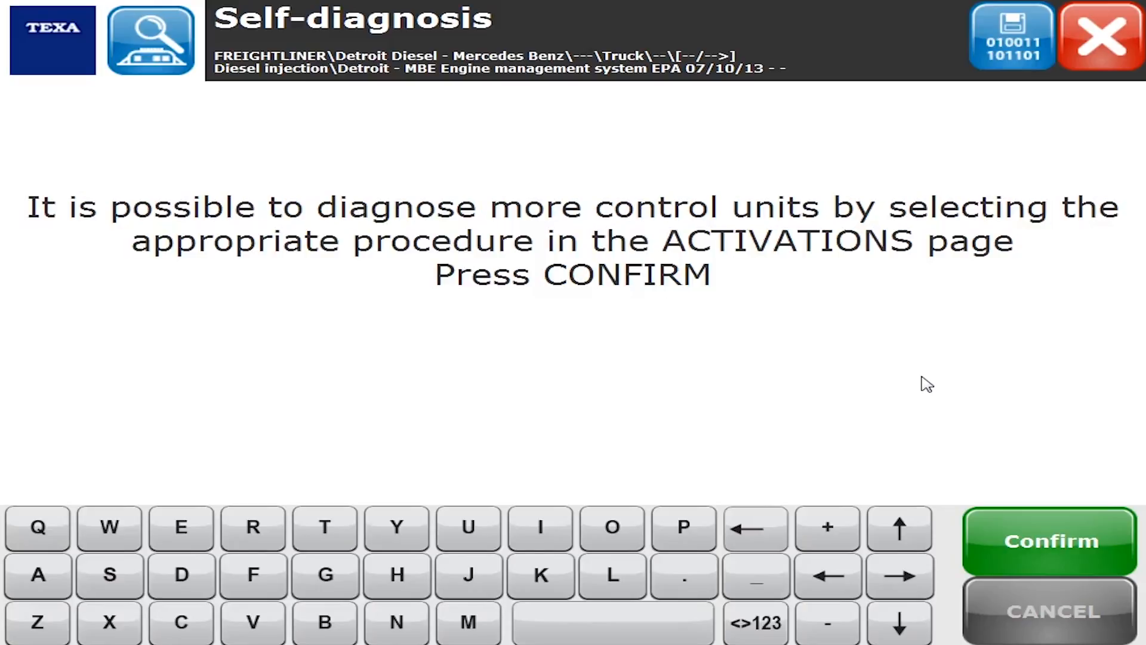
left_click(1051, 541)
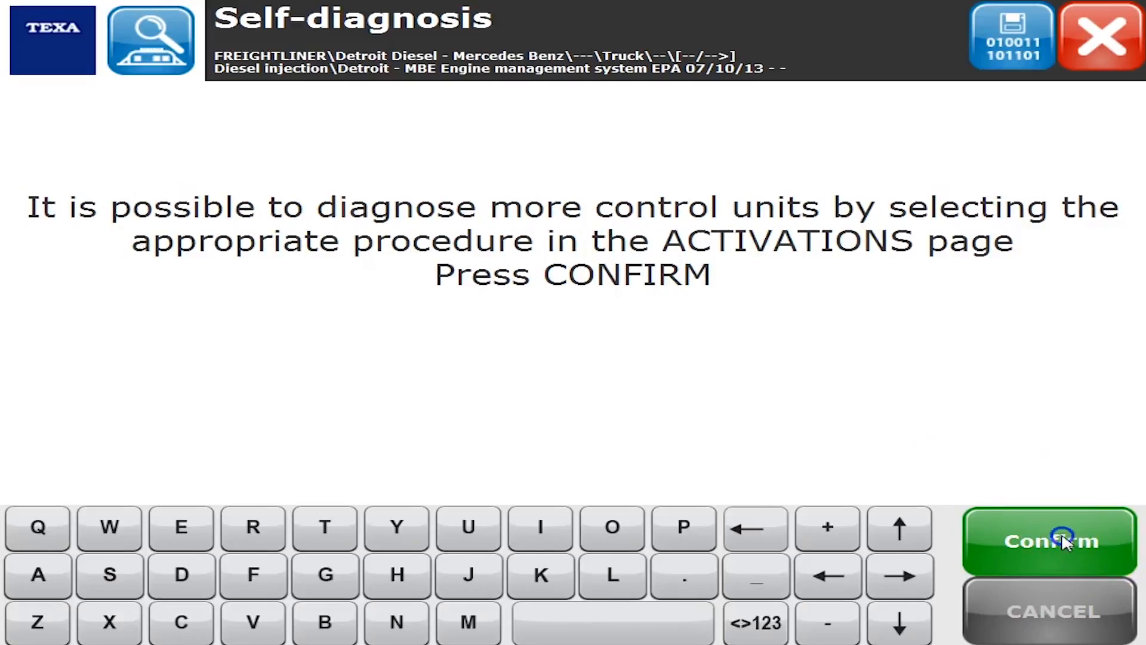
left_click(1051, 541)
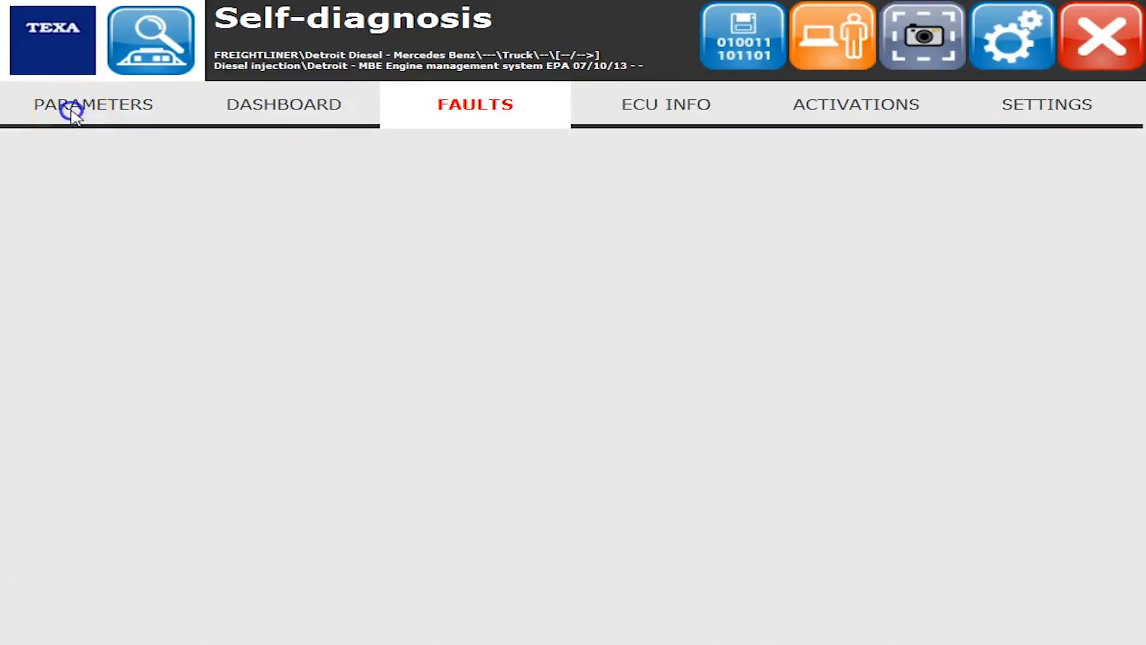
Browse the live engine parameters down to 71 of 190, through pressures to DPF and DOC temperatures
left_click(92, 103)
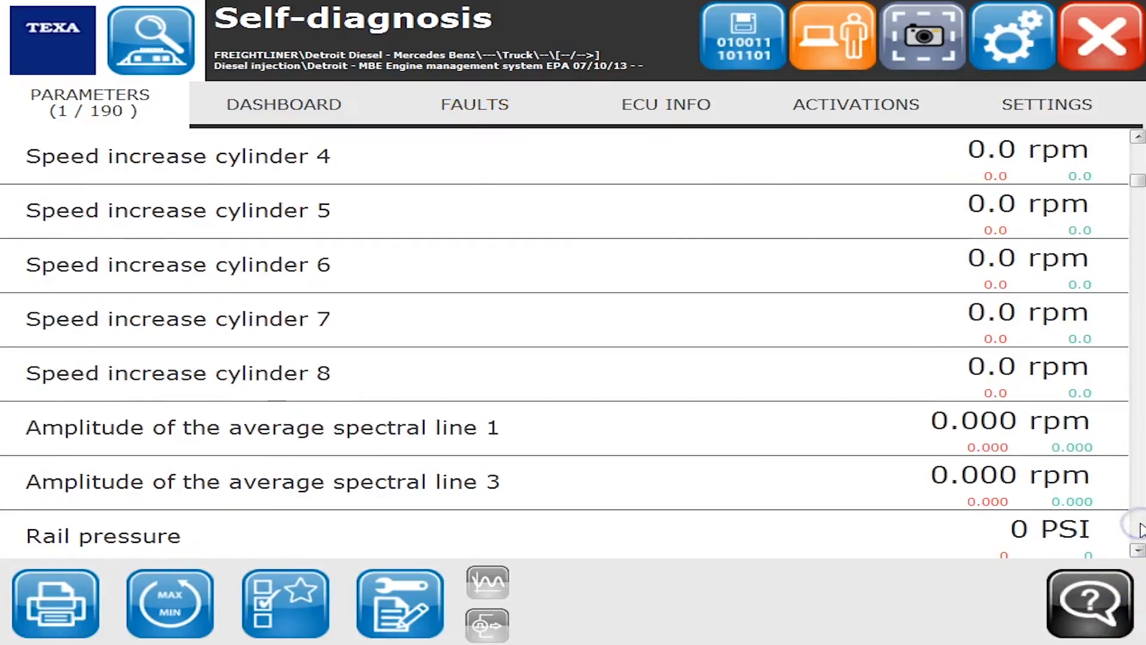
scroll("down", 3)
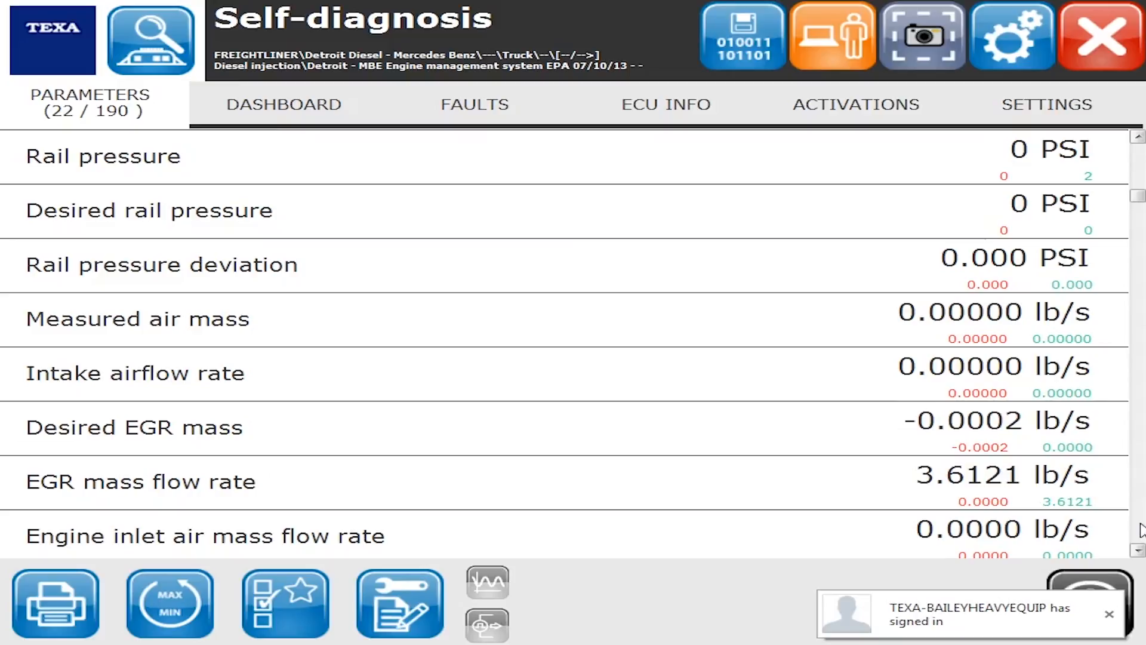
scroll("down", 3)
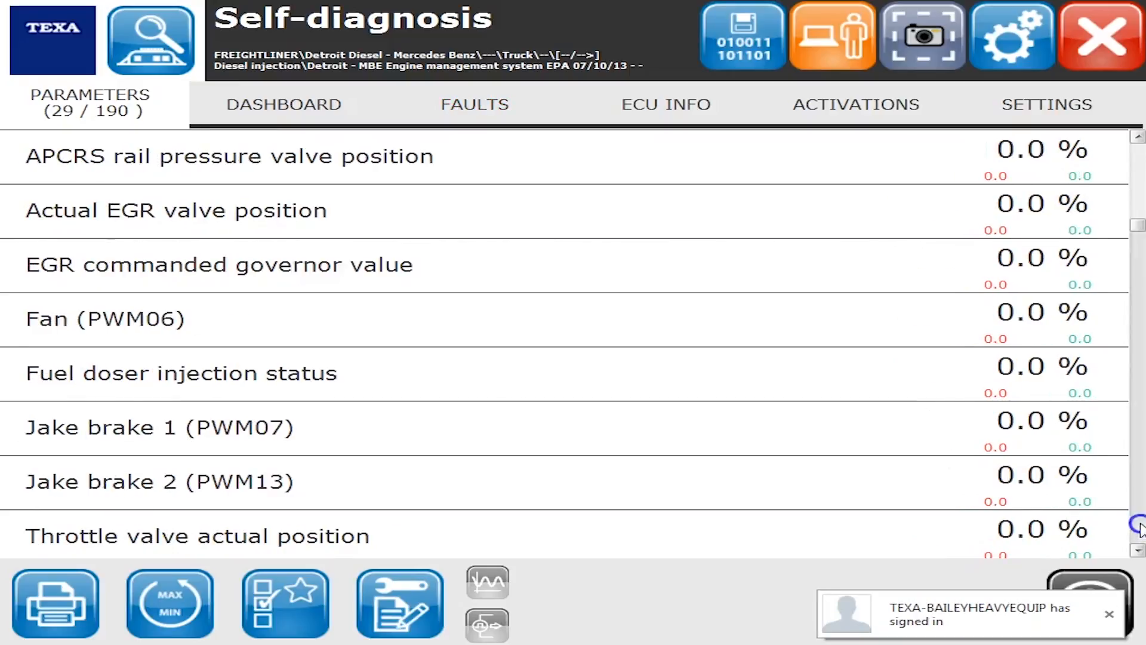
scroll("down", 3)
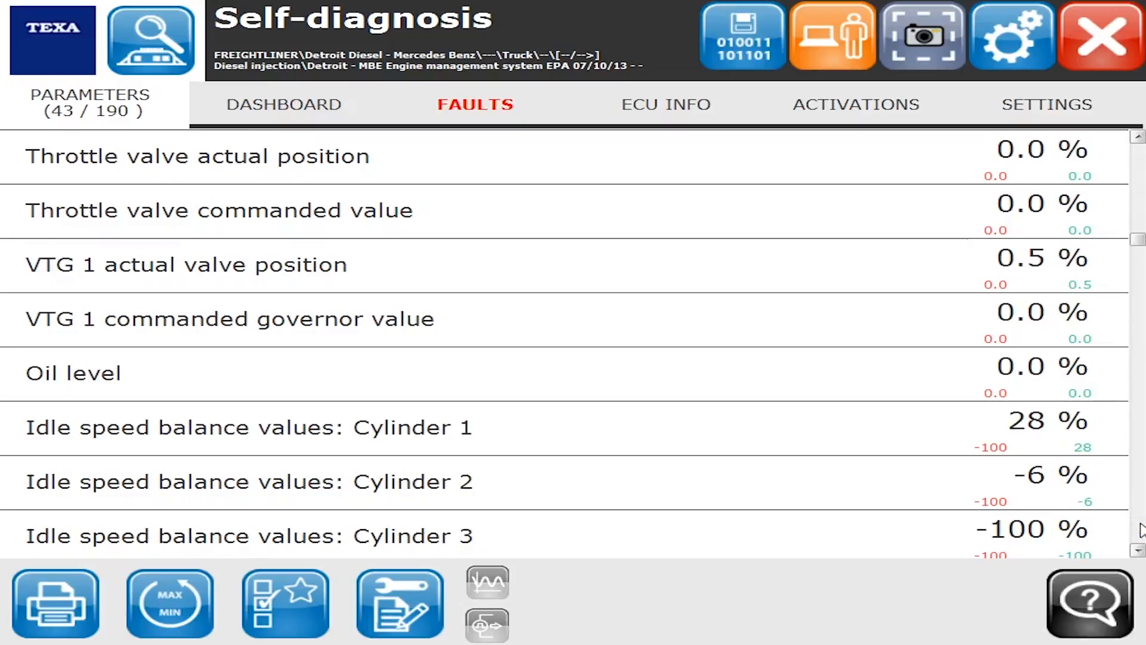
scroll("down", 3)
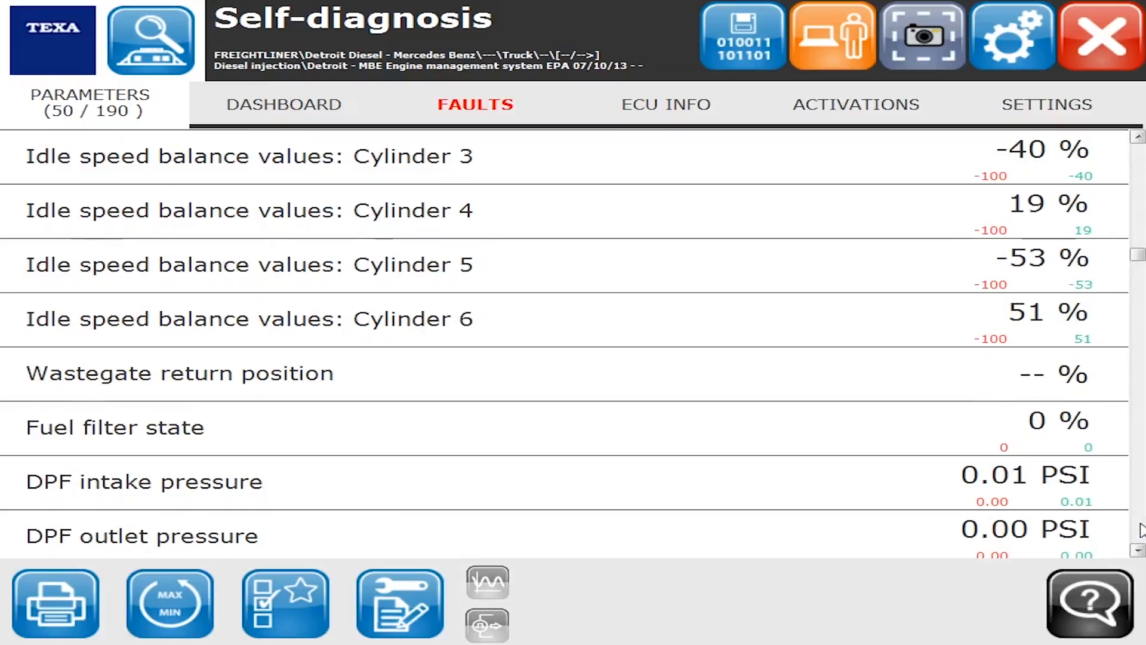
scroll("down", 3)
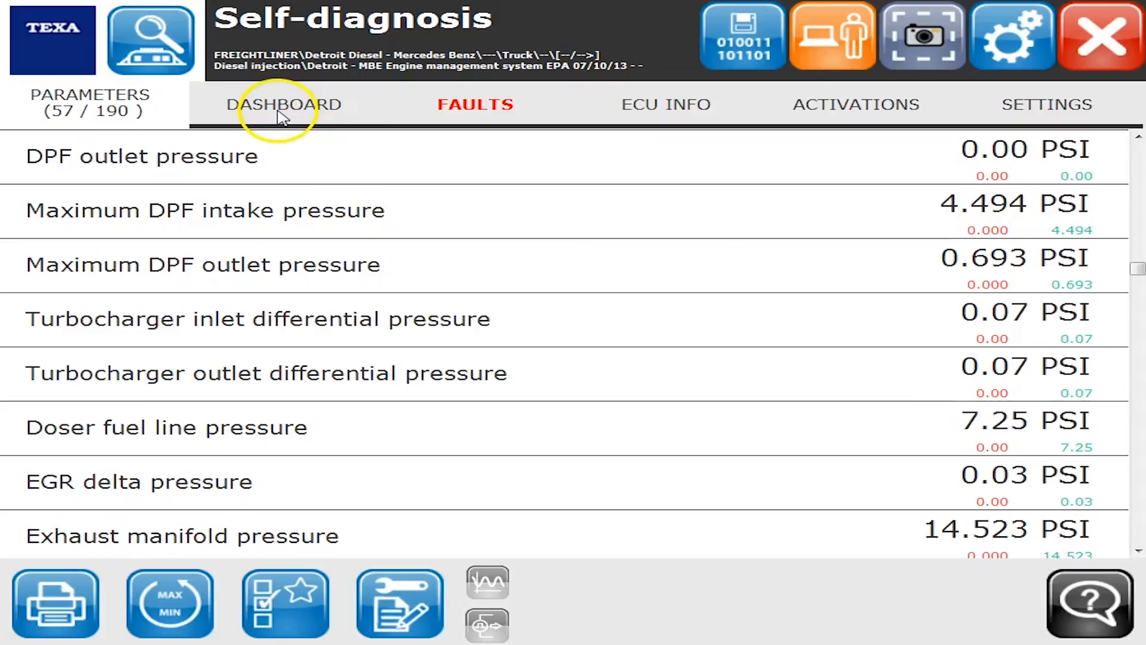
scroll("down", 3)
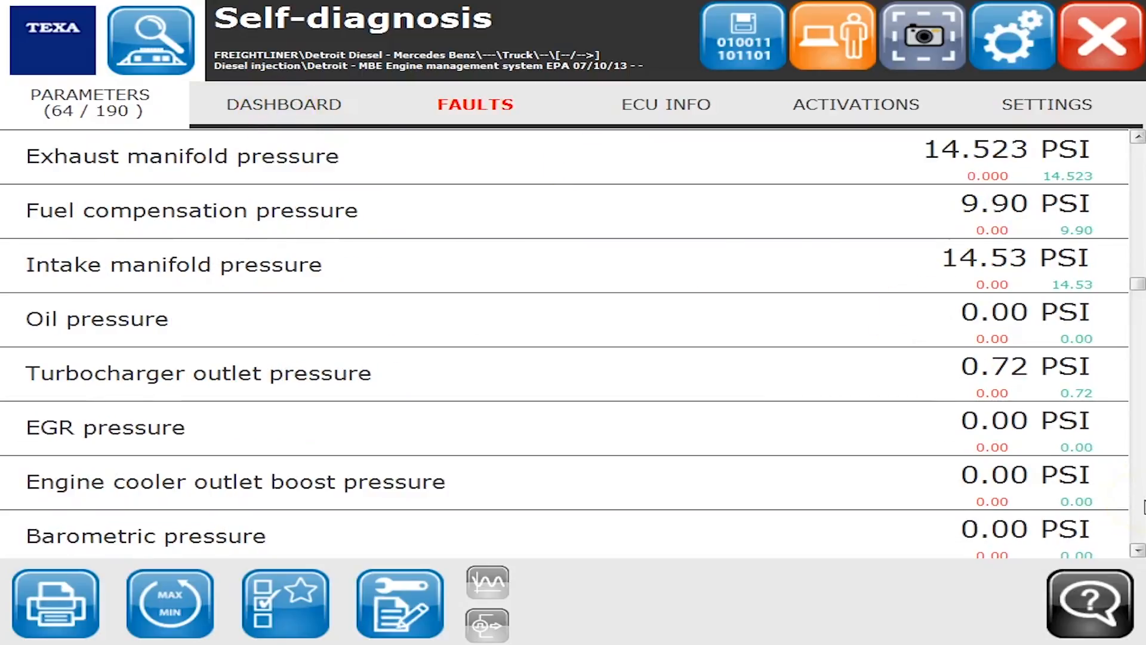
scroll("down", 3)
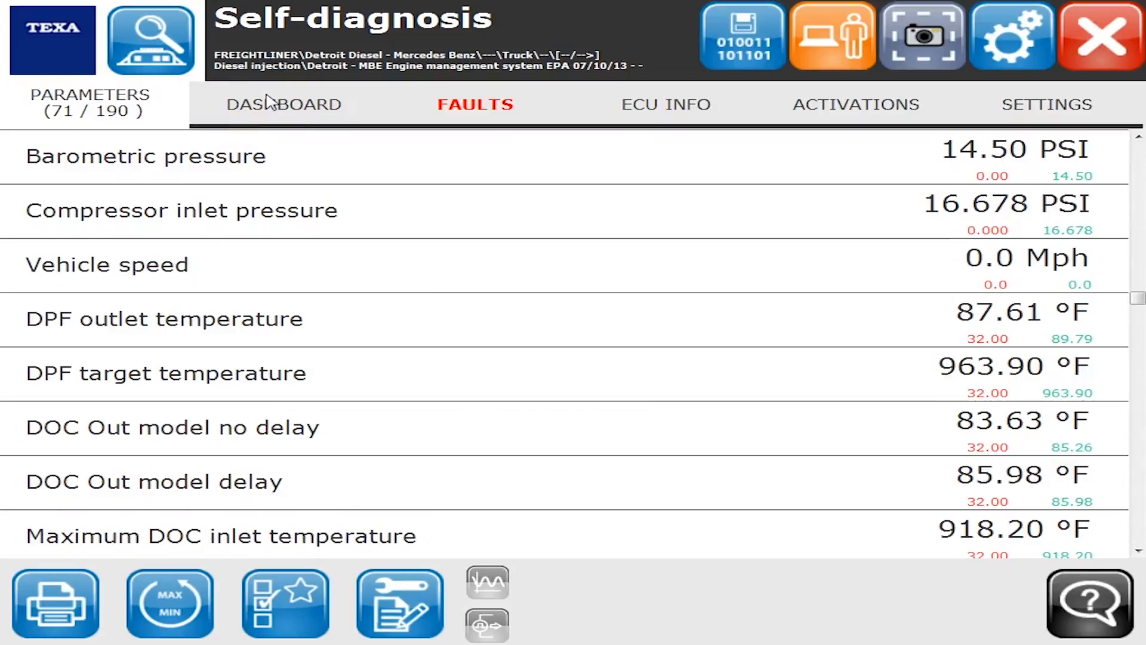
View both graphical dashboard pages of turbo and EGR readings, then the stored faults
left_click(284, 104)
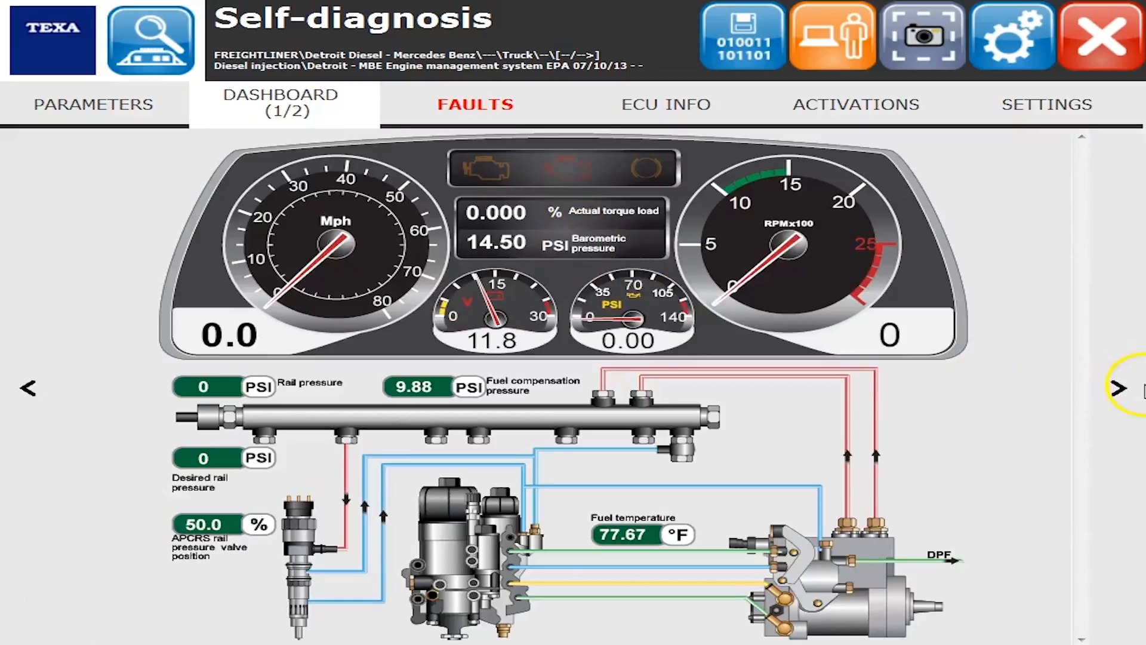
left_click(1118, 387)
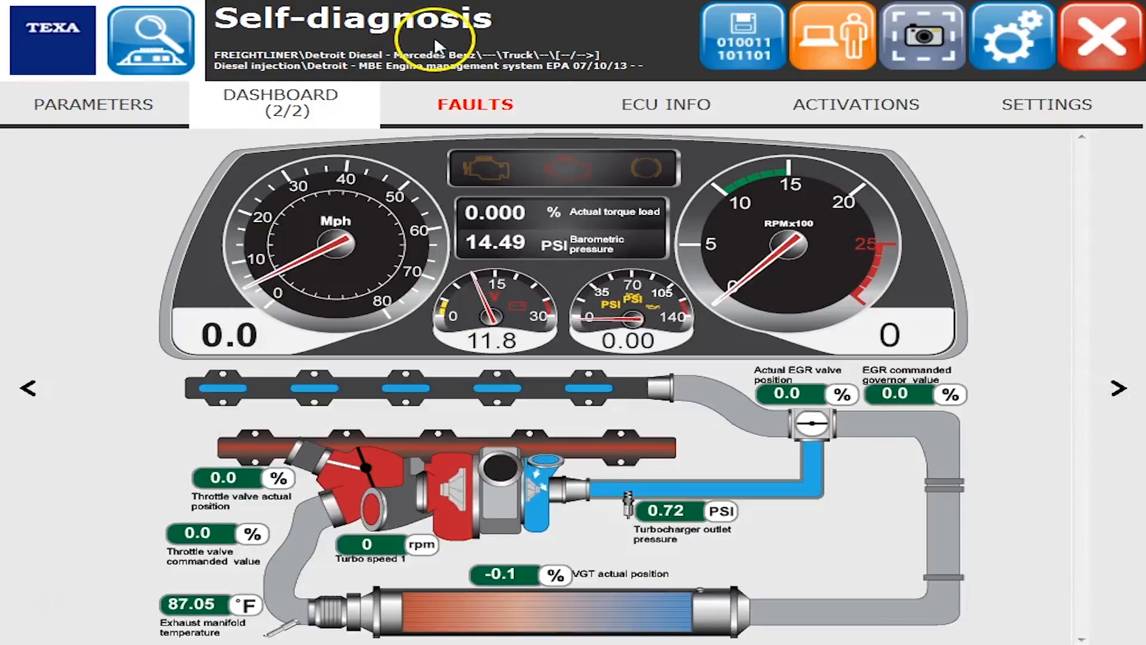
left_click(474, 104)
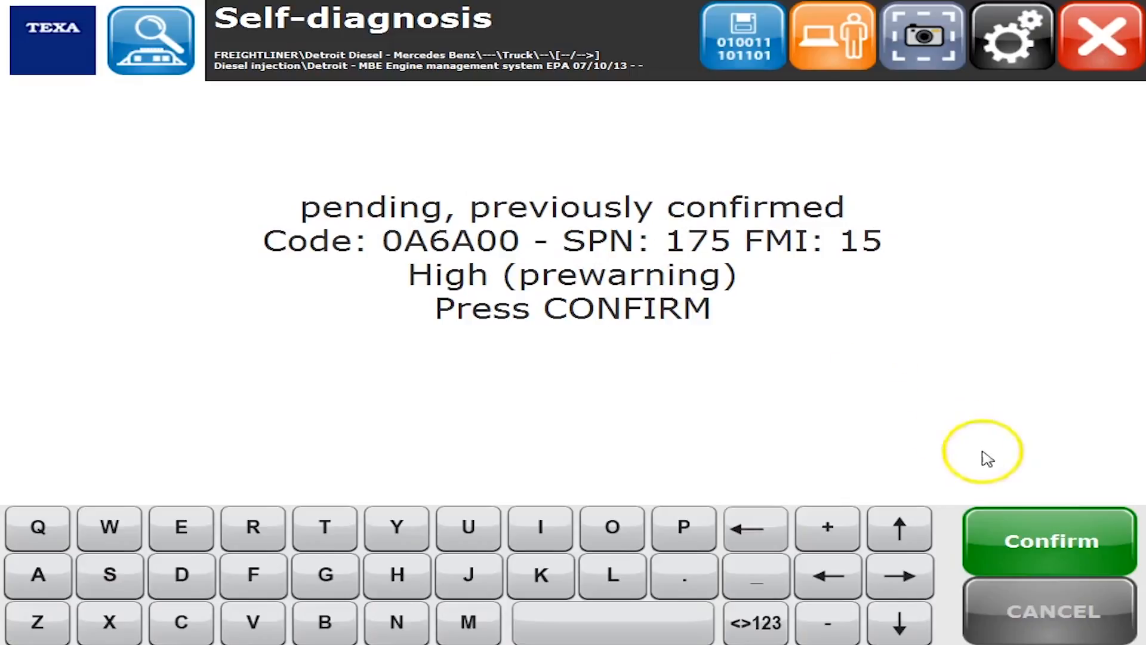
Read through the remaining stored-fault details, including the coolant level fault
left_click(1050, 540)
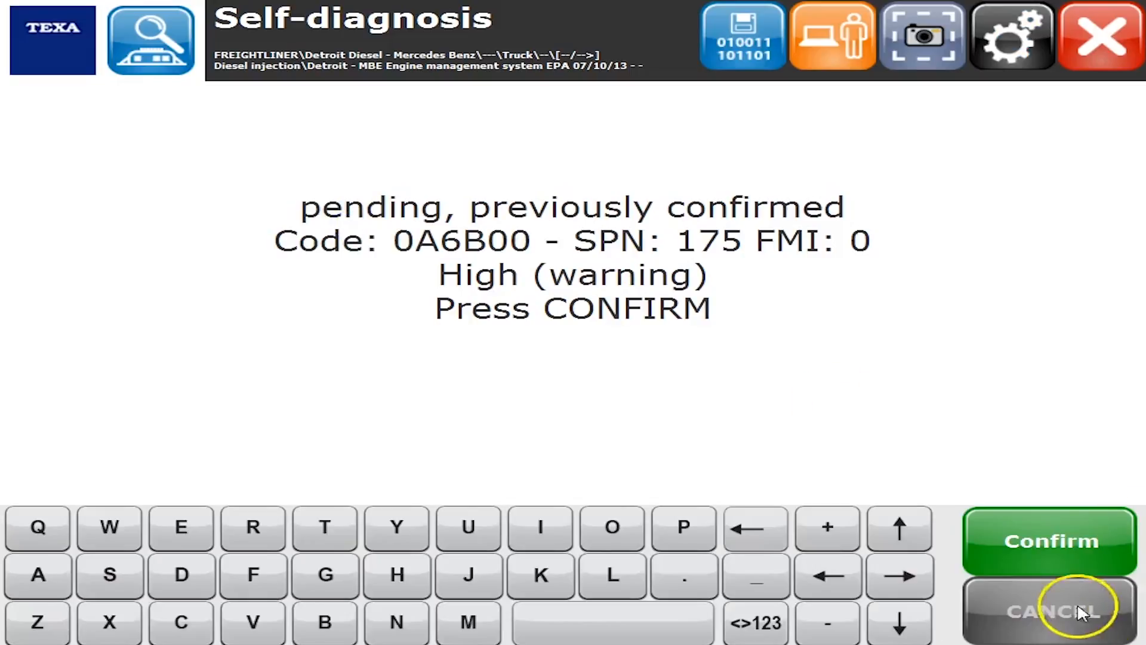
left_click(1051, 540)
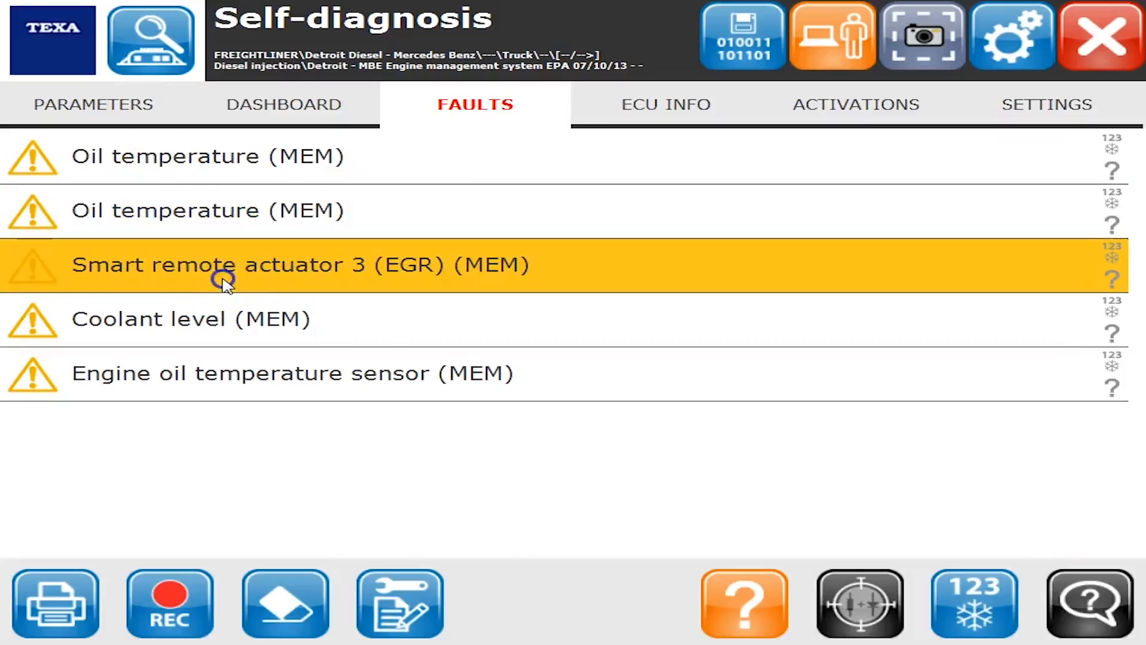
mouse_move(1078, 525)
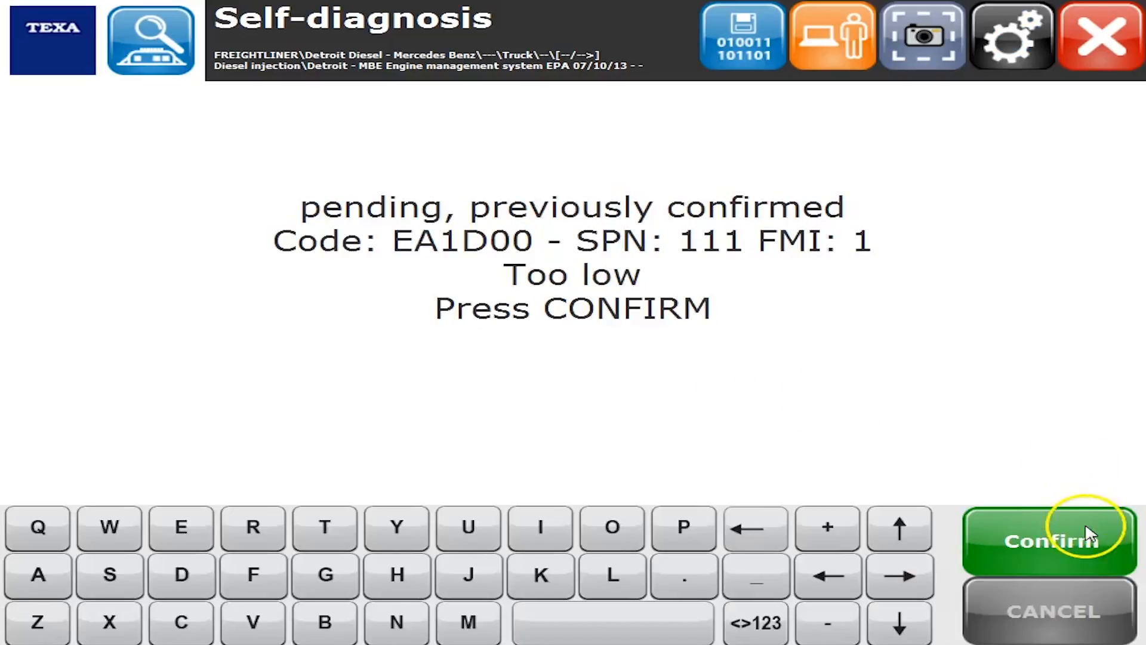
left_click(1047, 539)
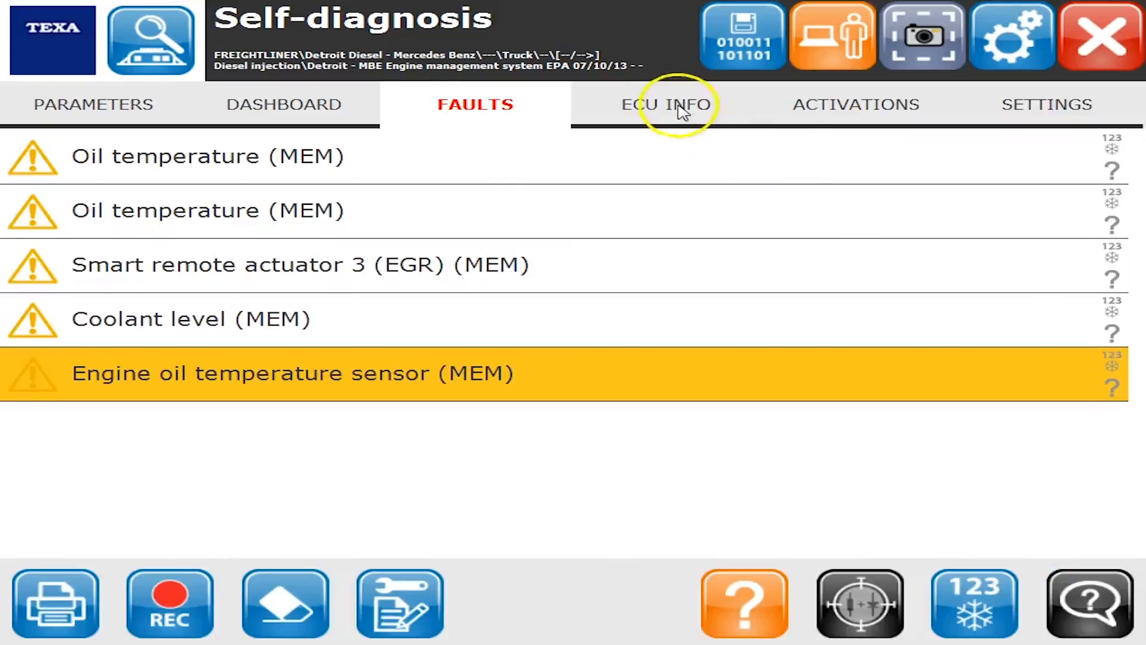
Show the ECU identification data listing the DD15 engine rated 454.6 BHP
left_click(665, 104)
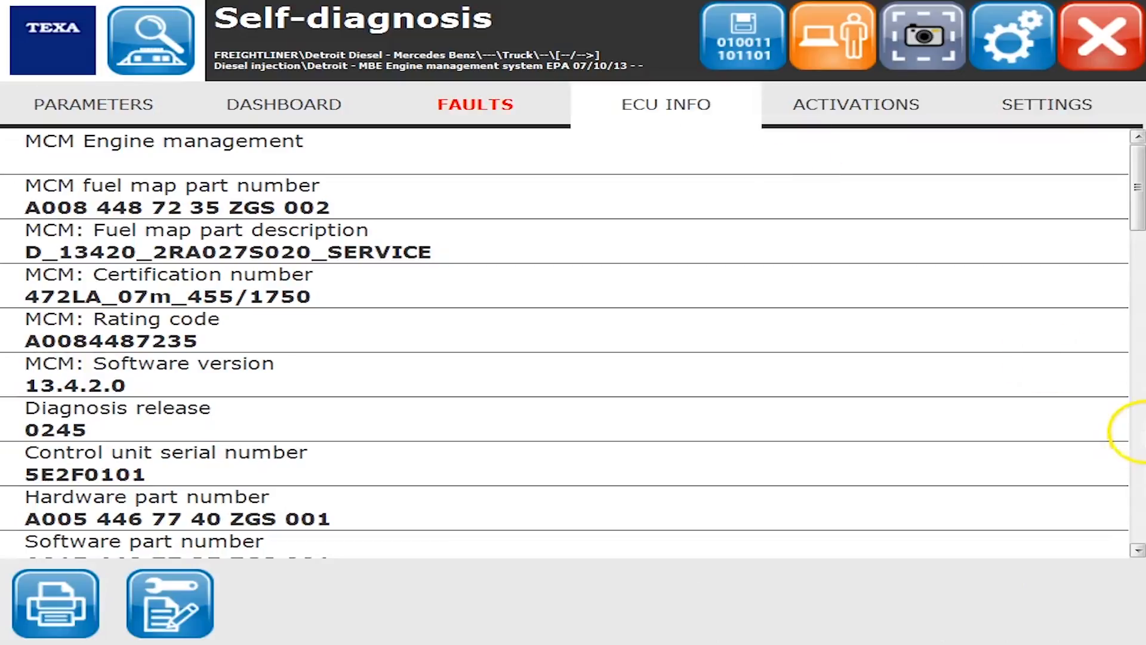
scroll("down", 3)
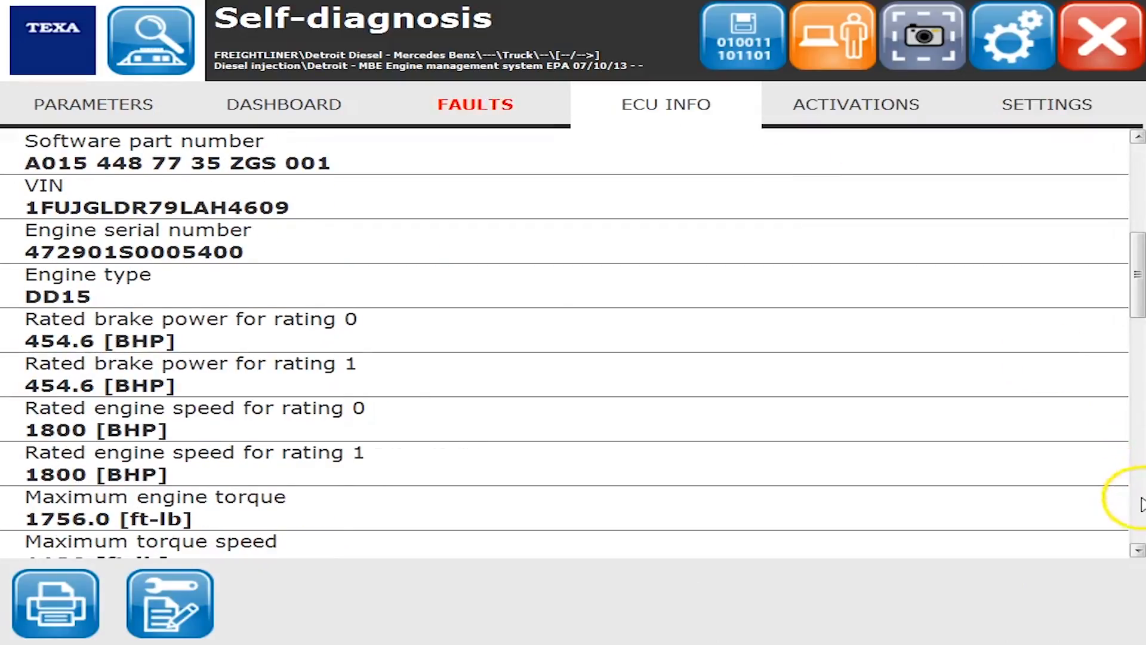
Finish reading the ECU information and list the DD15 activations such as cylinder cut-off
scroll("down", 3)
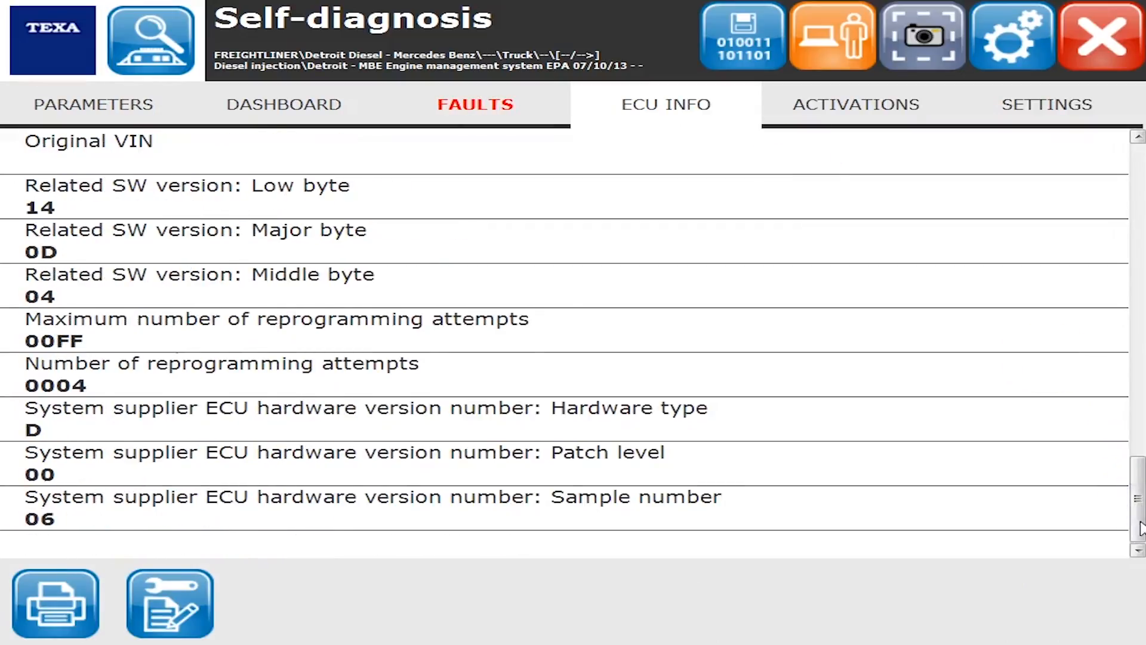
left_click(854, 104)
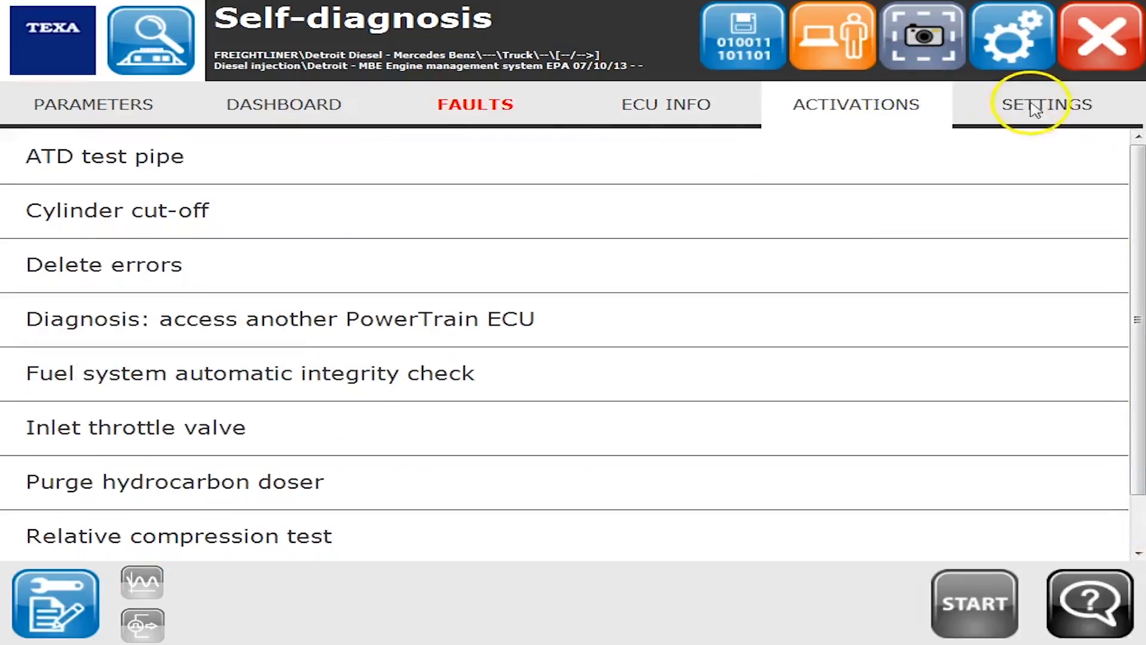
mouse_move(979, 354)
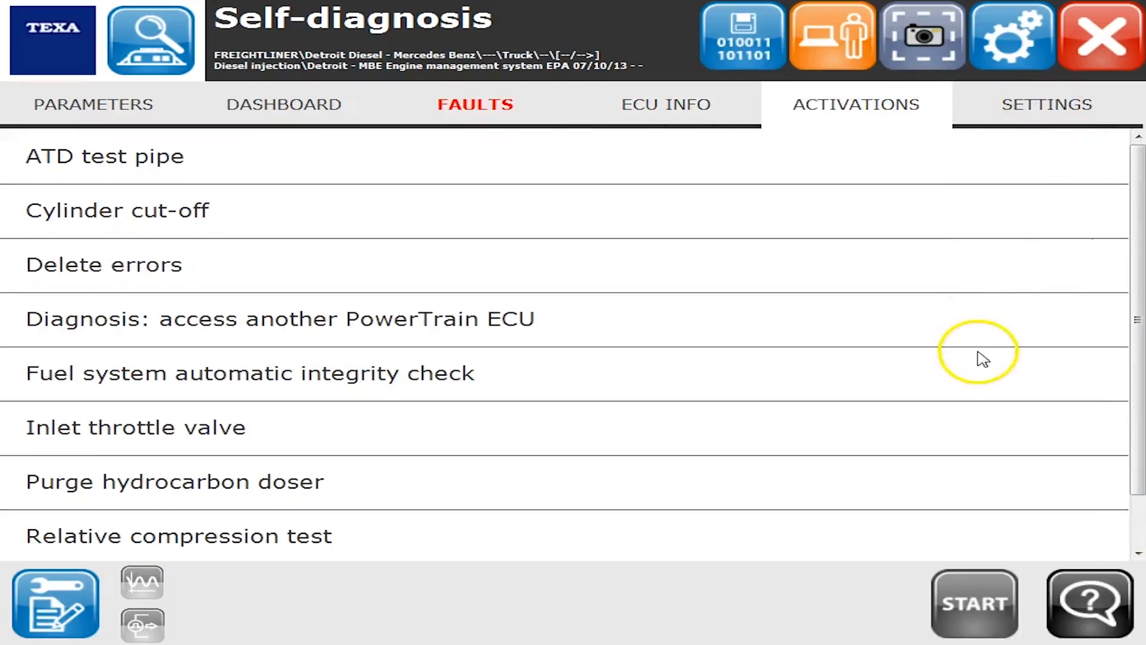
scroll("down", 3)
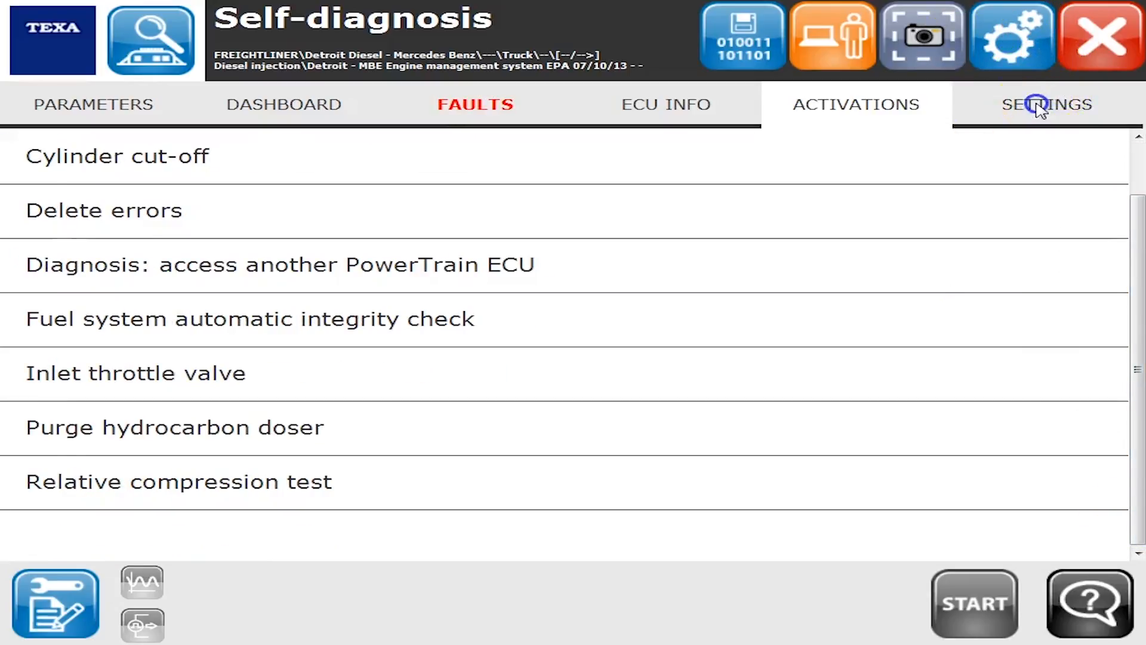
Attempt ECU settings (refused for no internet), then select the Parked regeneration procedure
left_click(1048, 104)
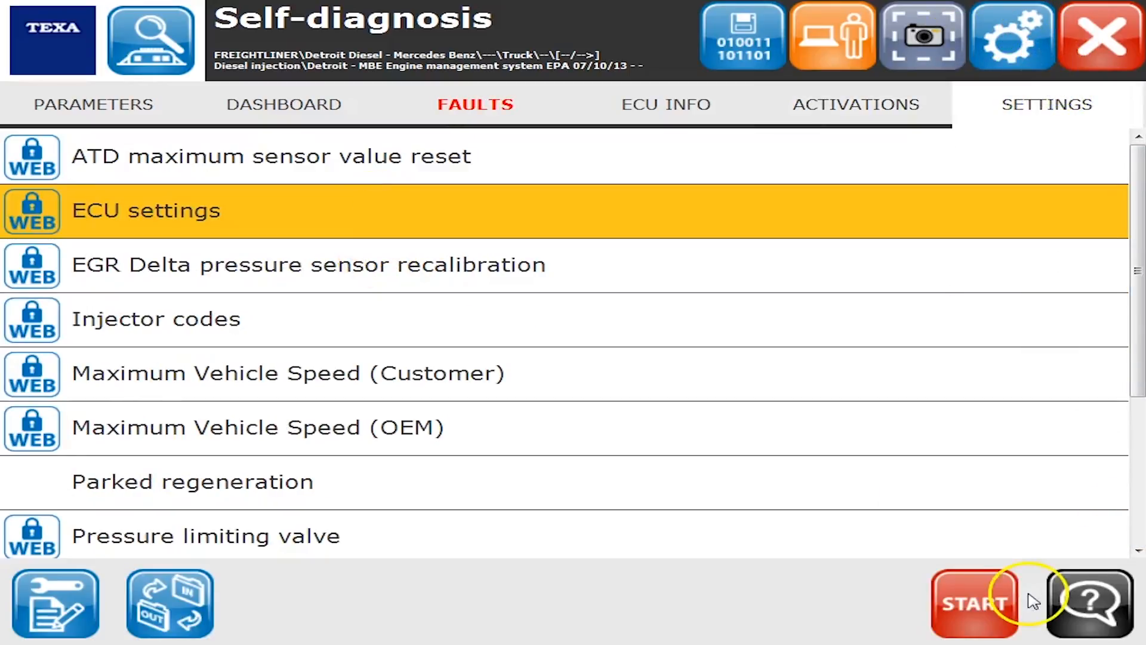
mouse_move(991, 596)
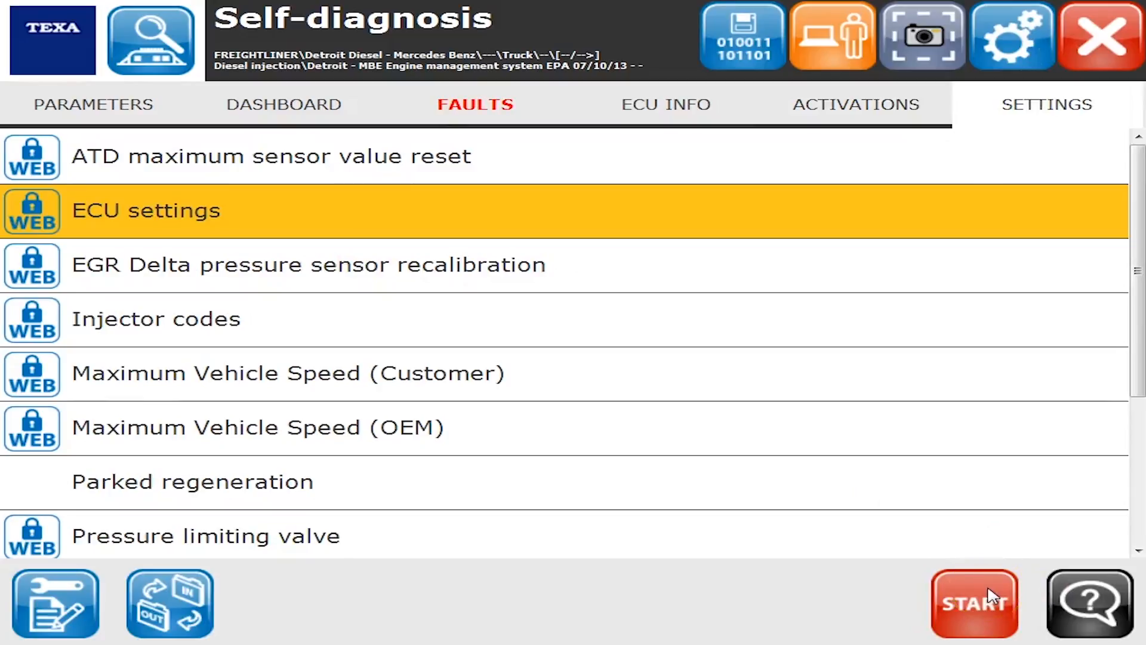
left_click(974, 602)
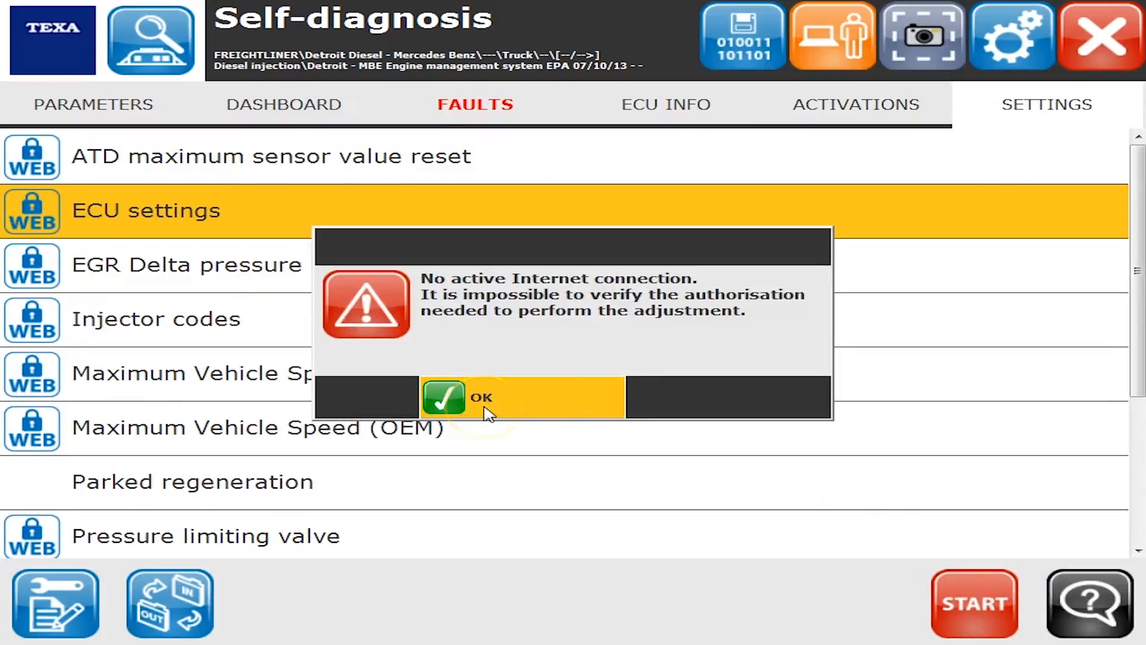
left_click(481, 396)
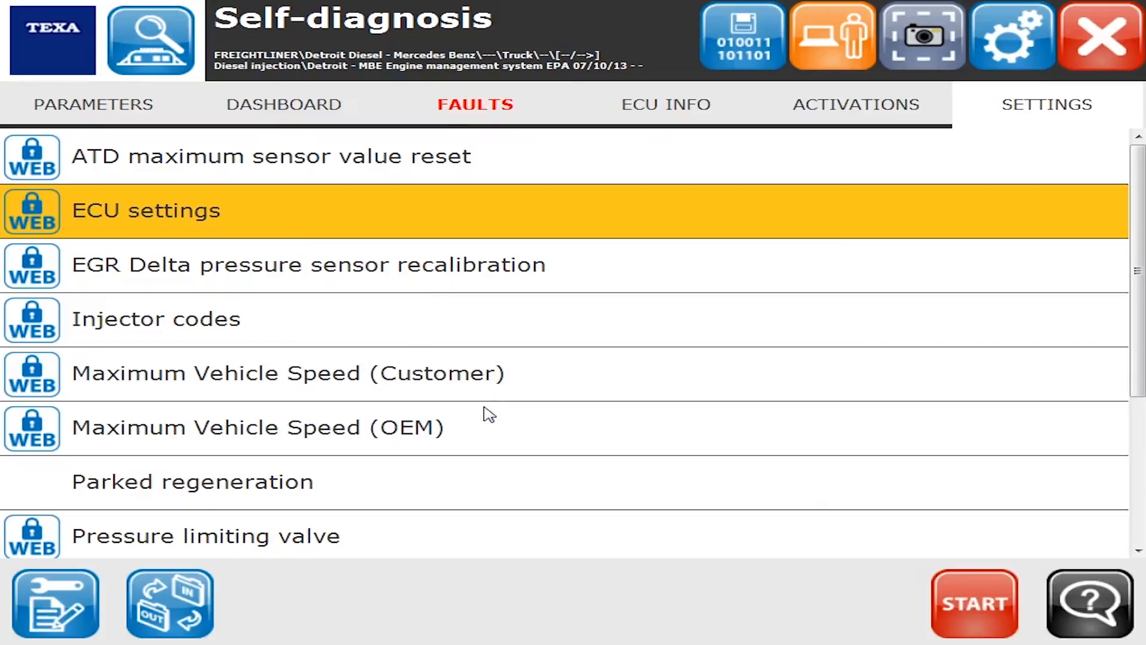
mouse_move(512, 435)
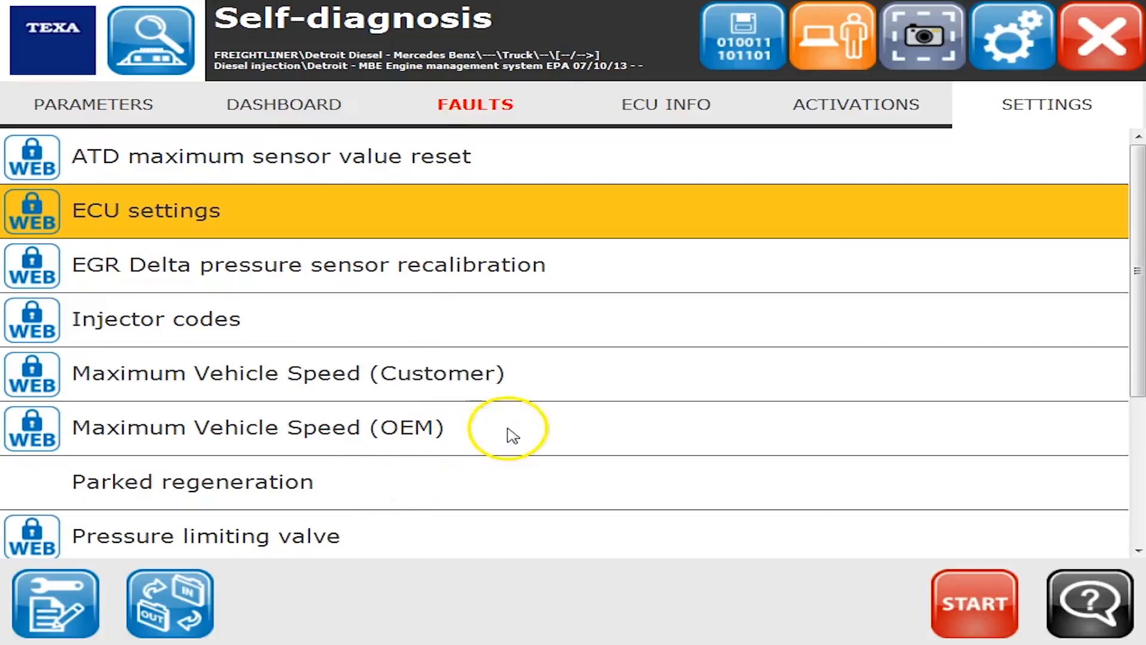
left_click(192, 482)
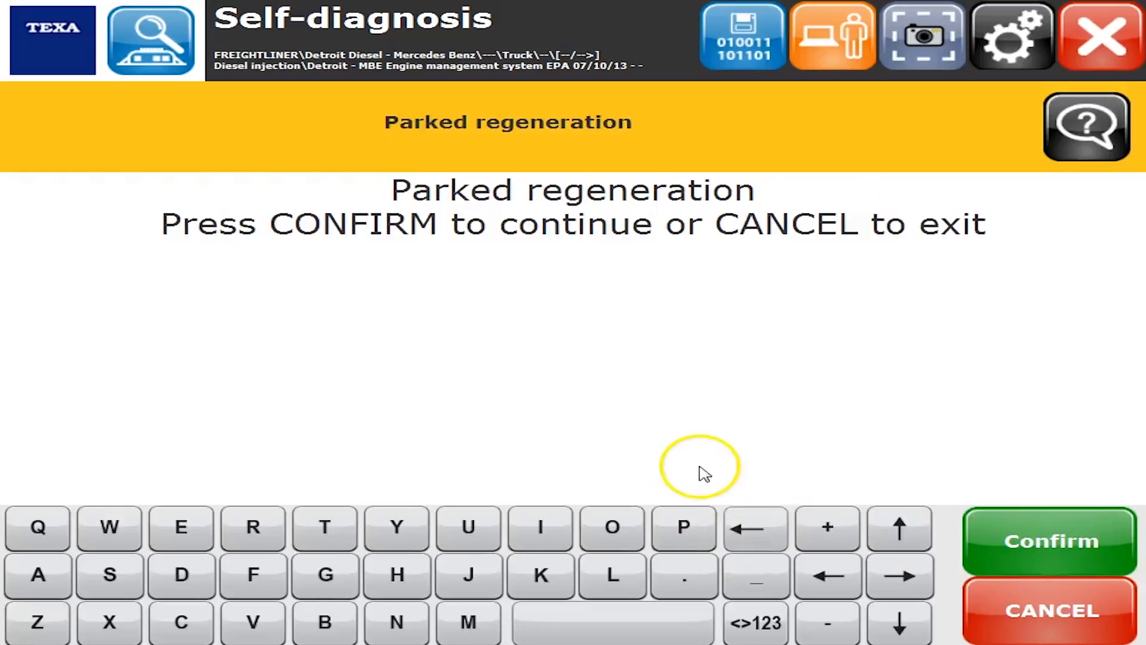
Enter today's date for the parked regeneration and acknowledge the first required conditions
left_click(1049, 541)
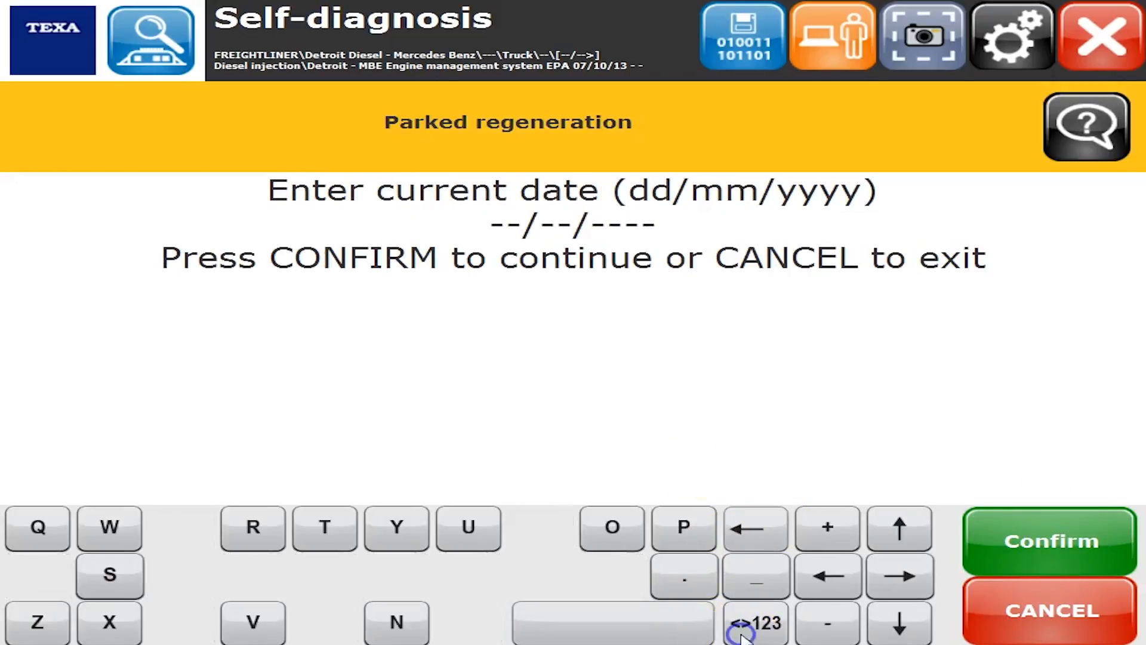
left_click(755, 623)
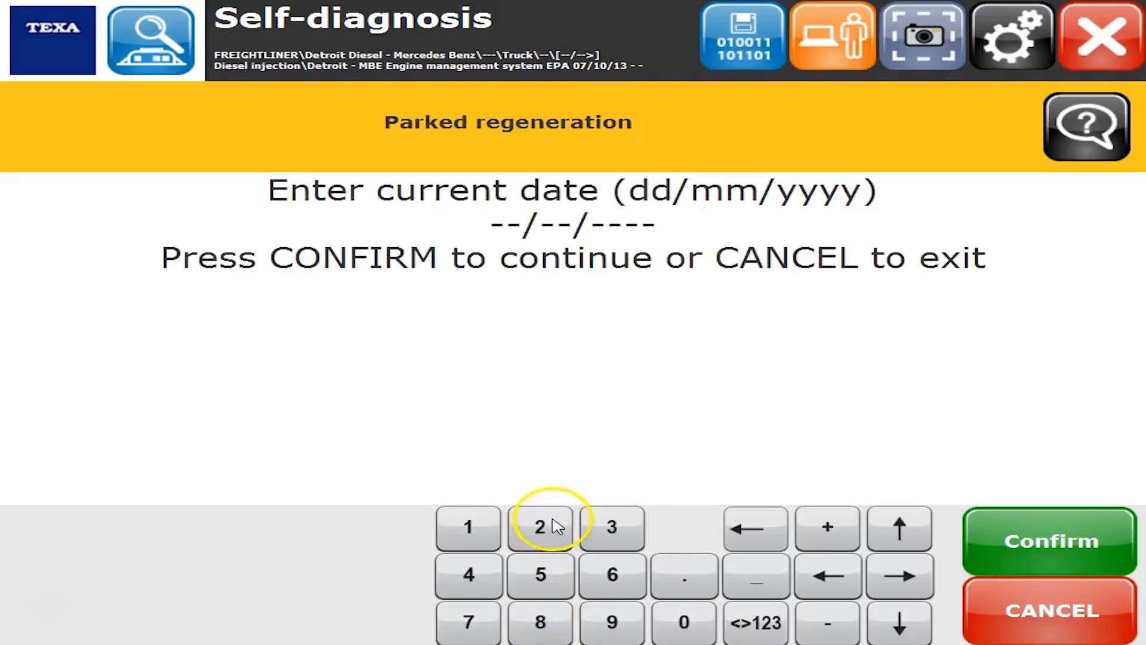
left_click(611, 622)
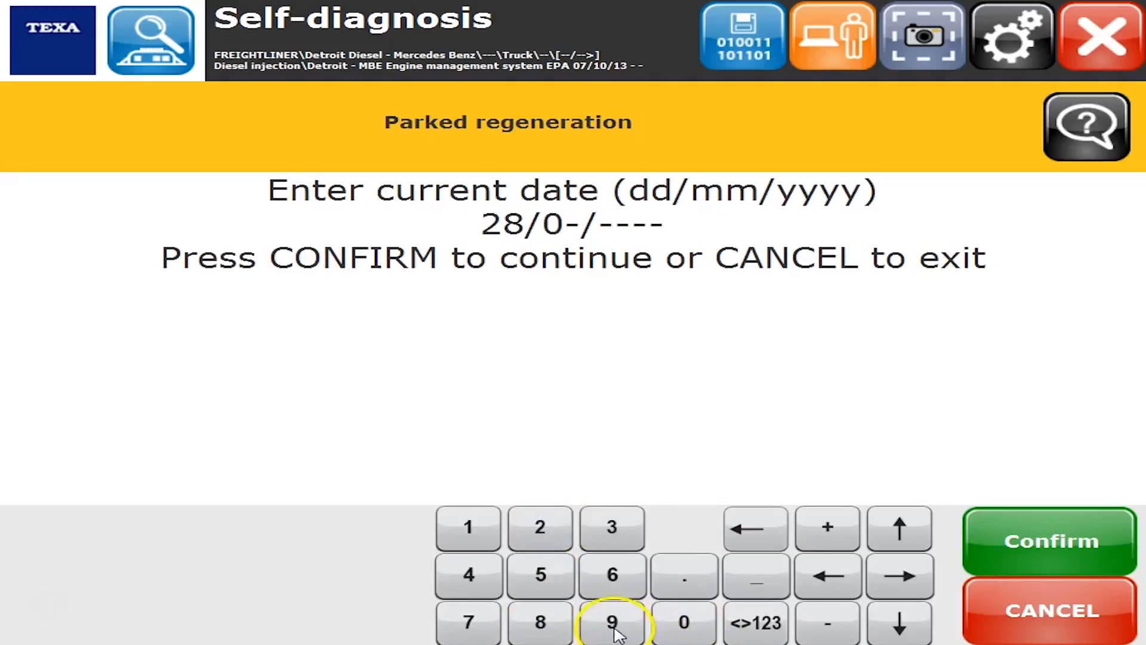
left_click(611, 622)
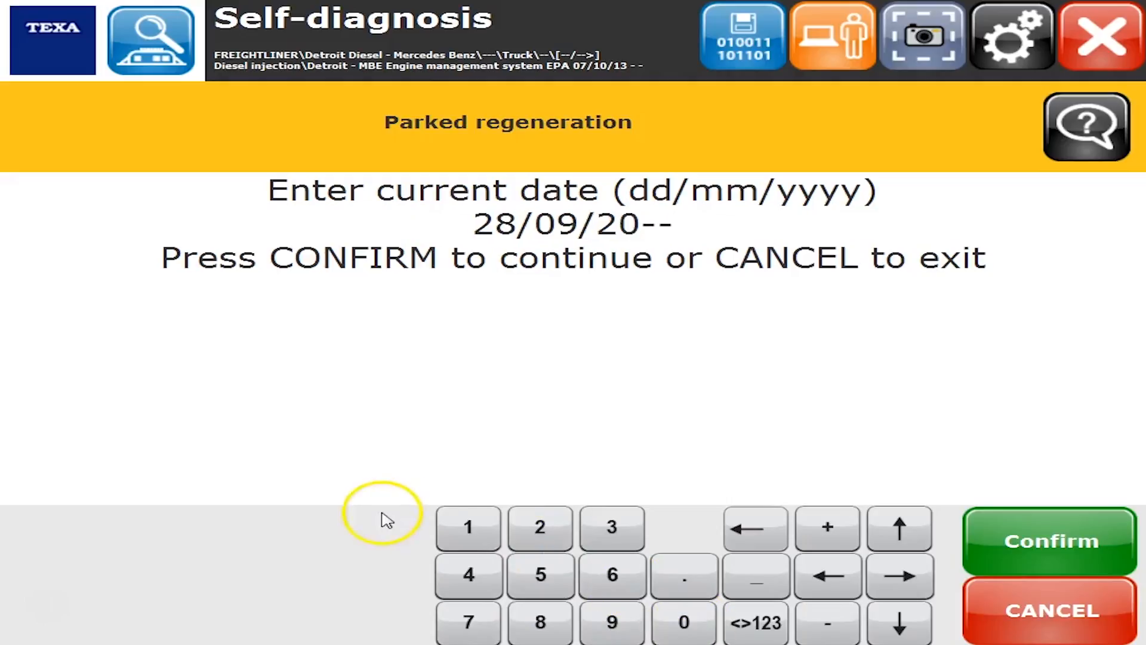
left_click(469, 527)
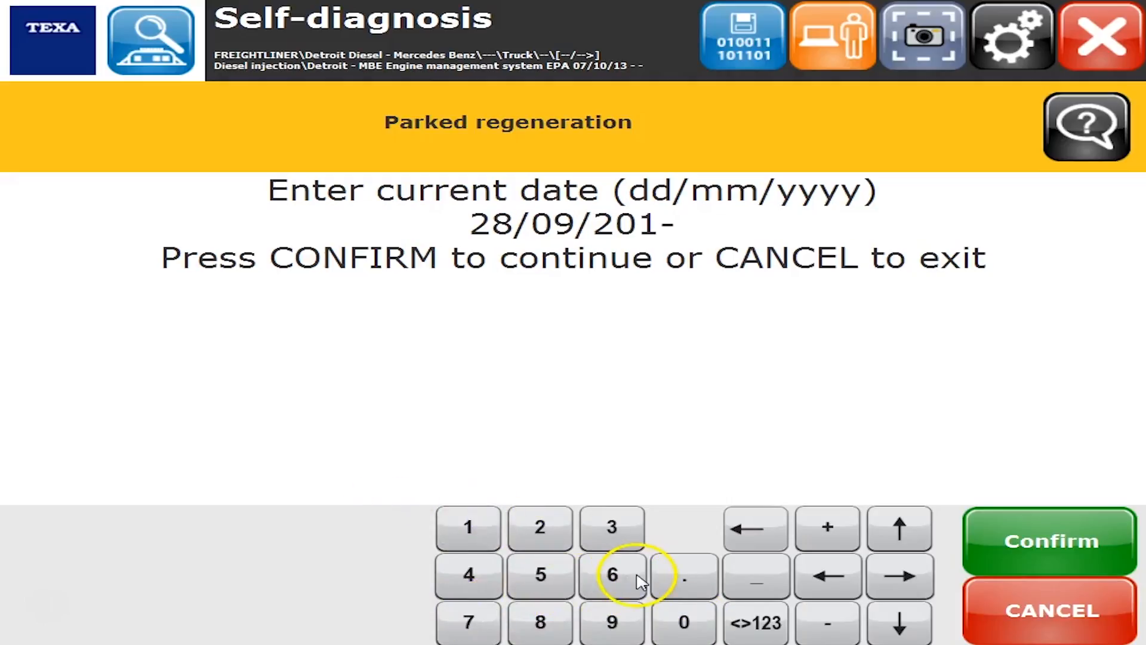
left_click(1049, 539)
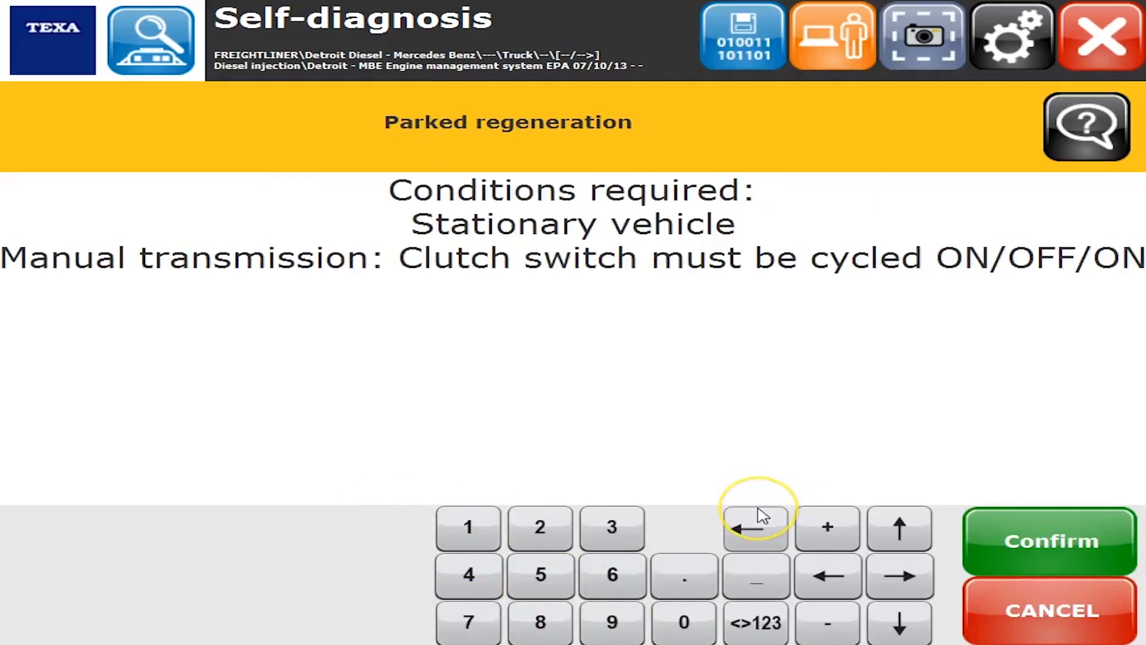
mouse_move(899, 516)
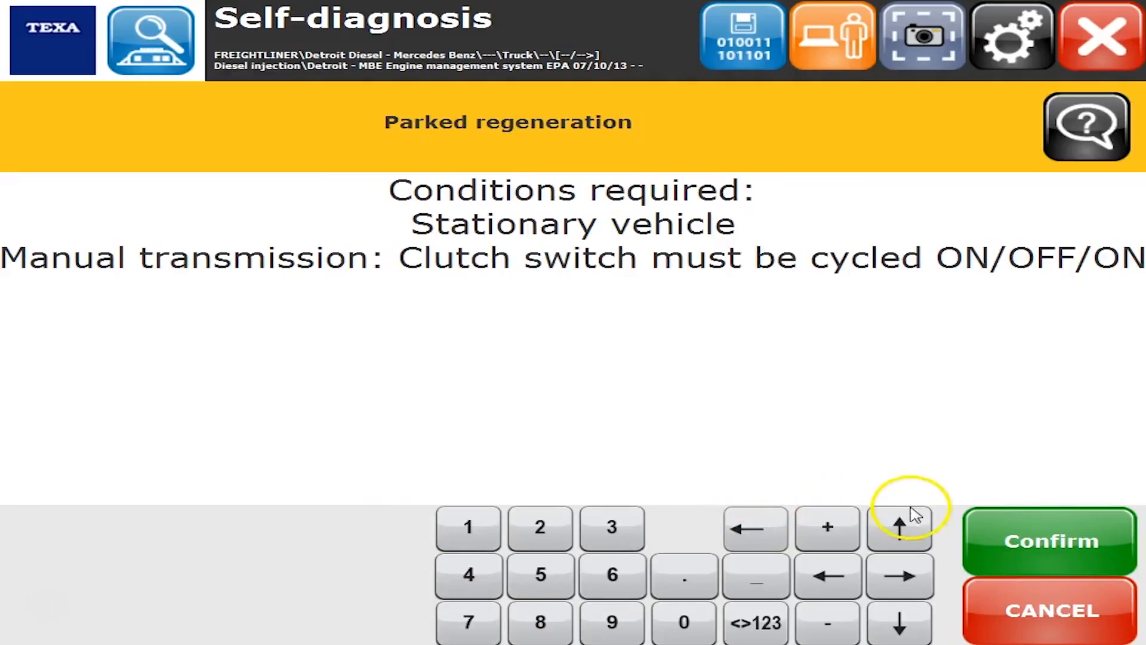
left_click(1049, 540)
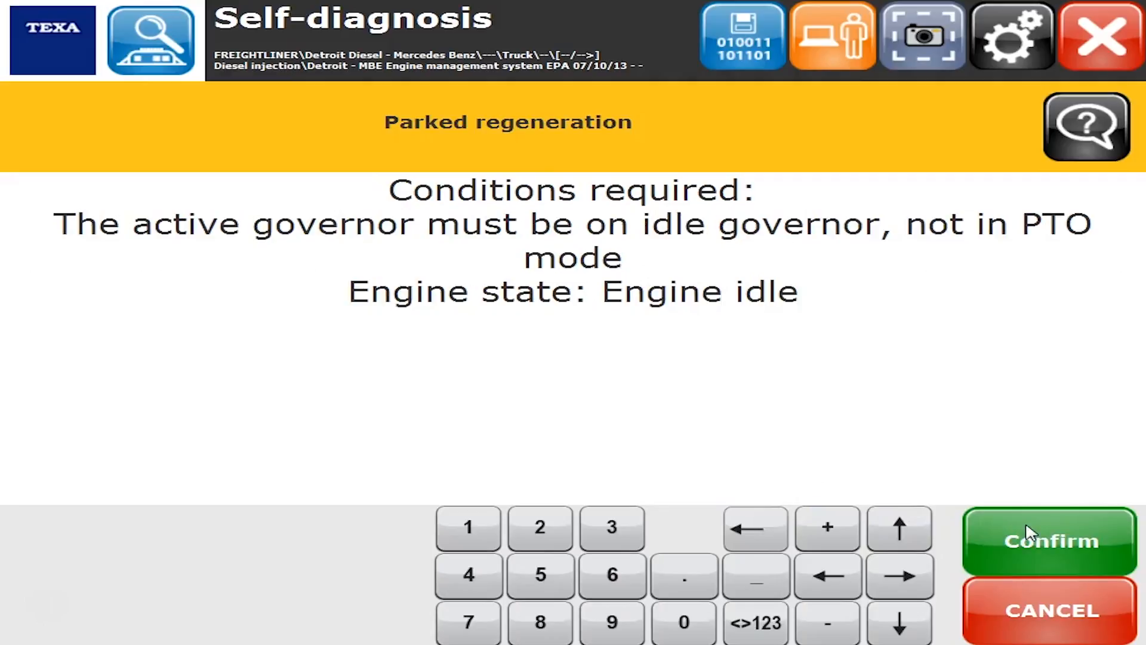
Accept the remaining conditions and browse the Parked regeneration table's columns to coolant temperature, regeneration off
left_click(1050, 540)
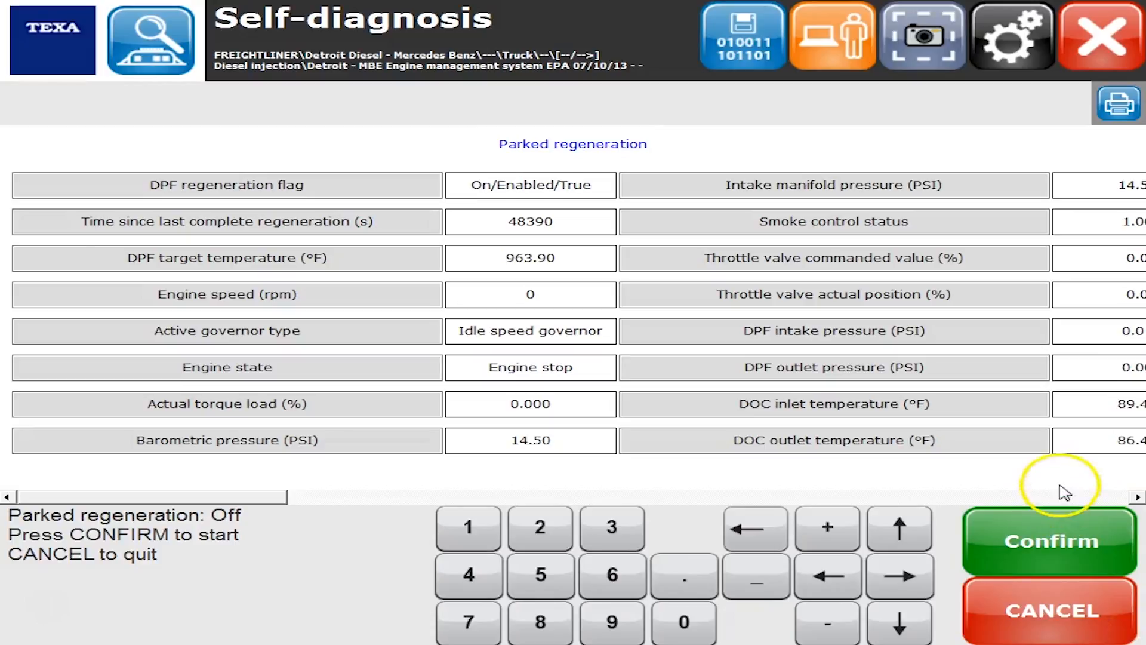
scroll("right", 3)
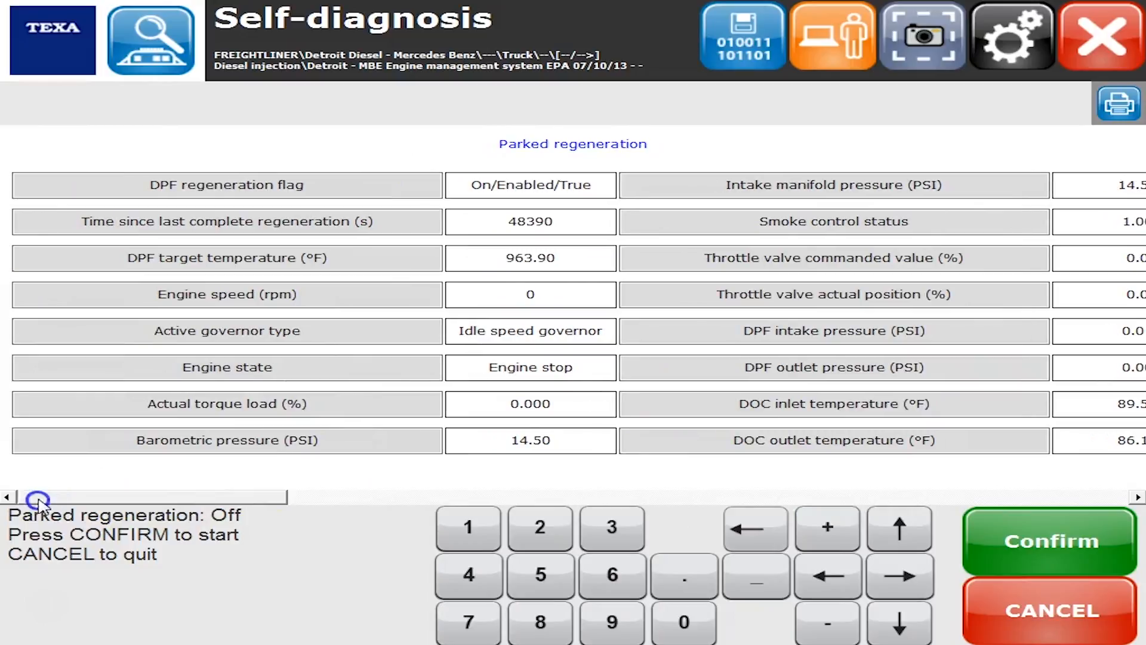
mouse_move(642, 582)
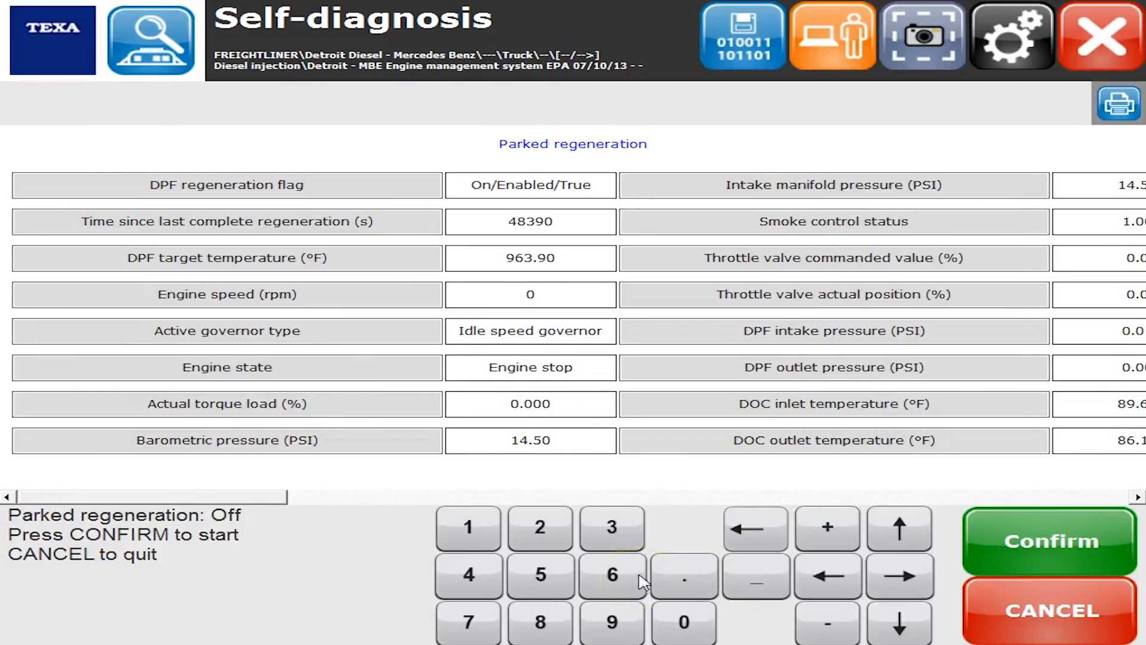
mouse_move(899, 574)
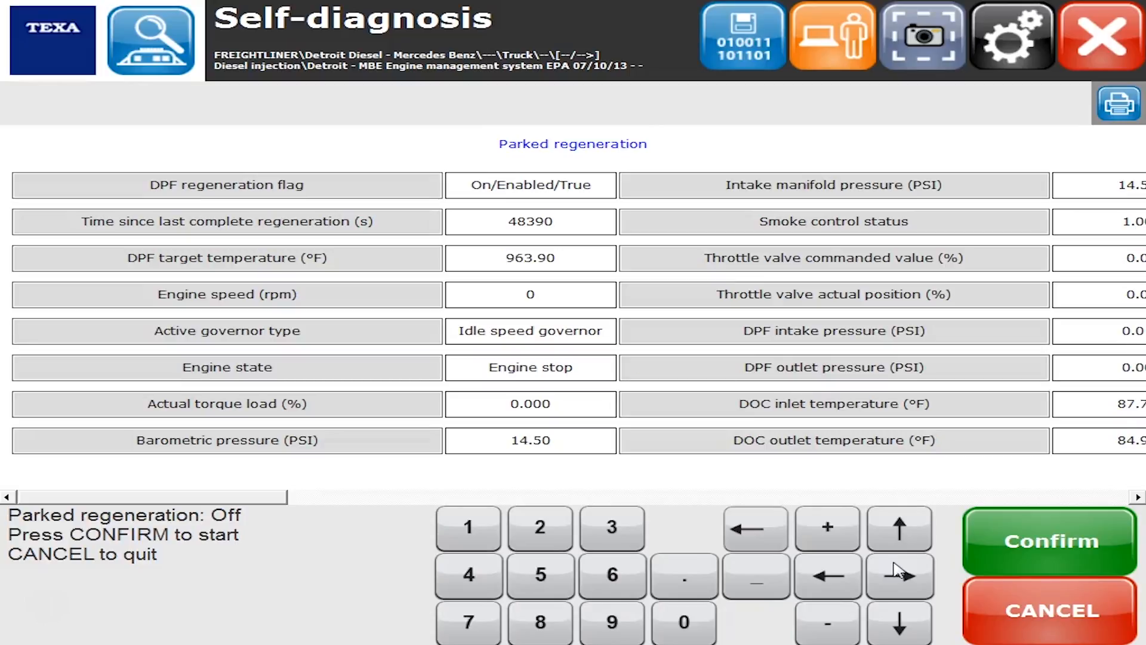
mouse_move(770, 488)
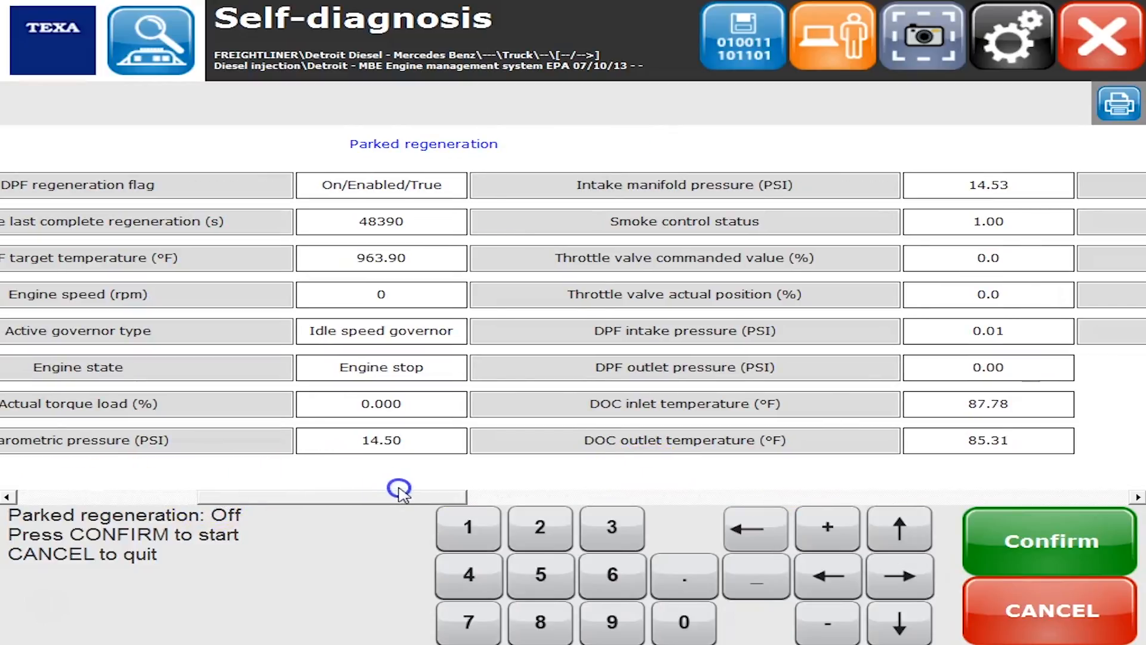
mouse_move(550, 483)
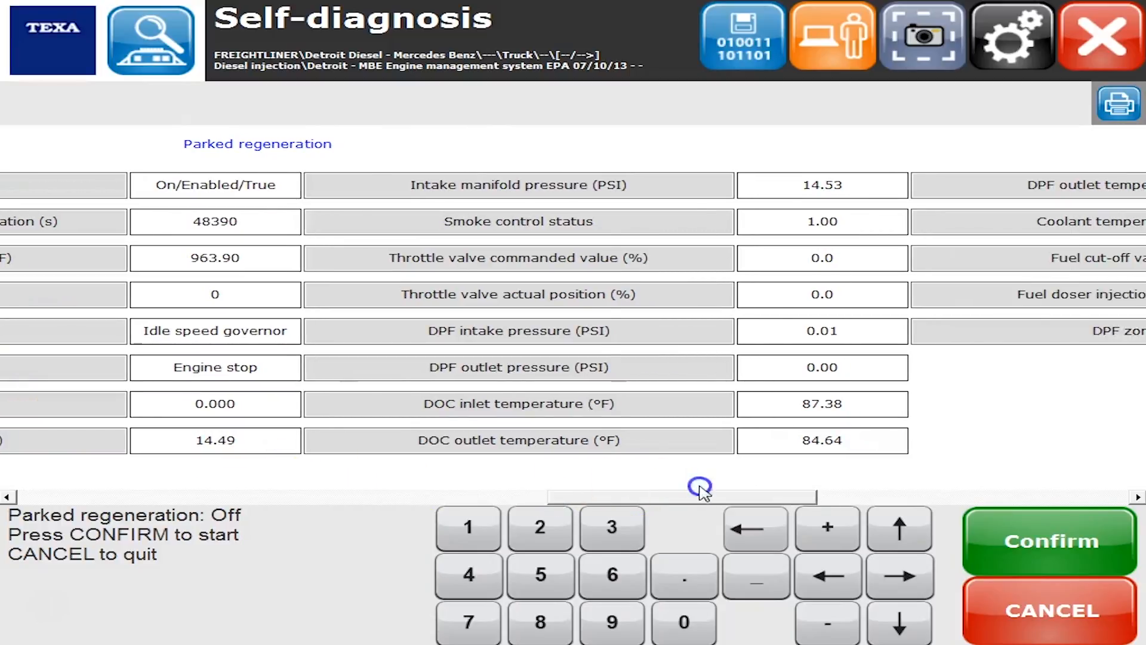
scroll("left", 3)
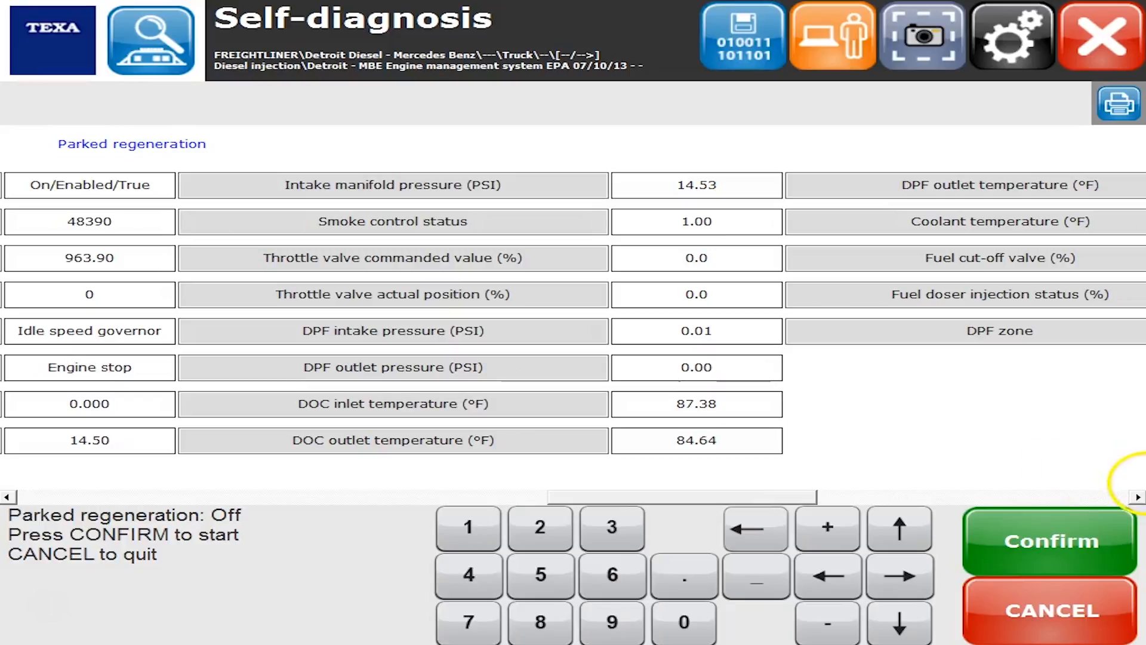